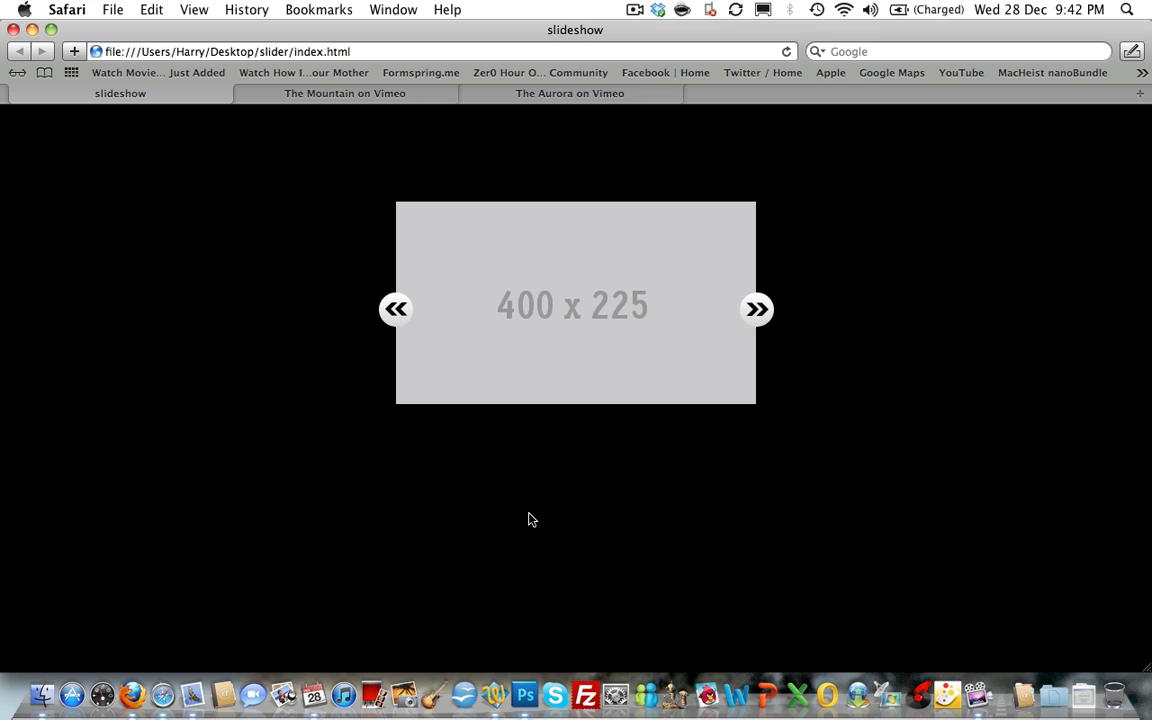
mouse_move(754, 328)
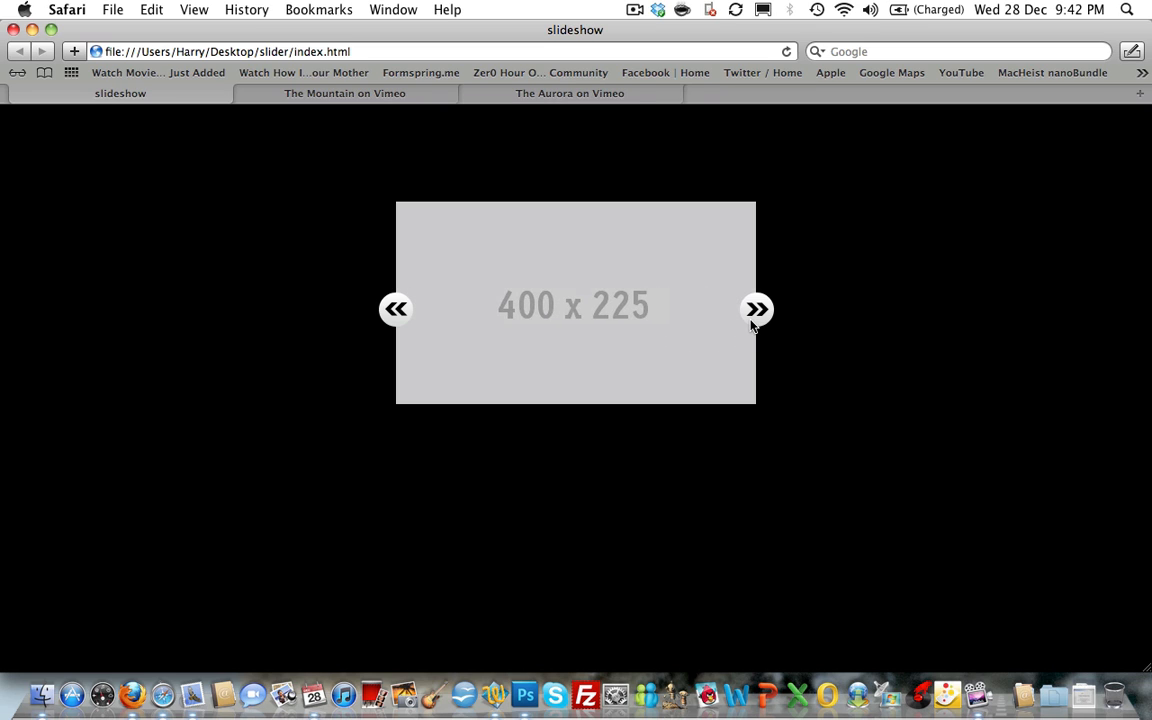
Step the existing slideshow to the Vimeo slide, play and pause The City Limits video.
click(756, 308)
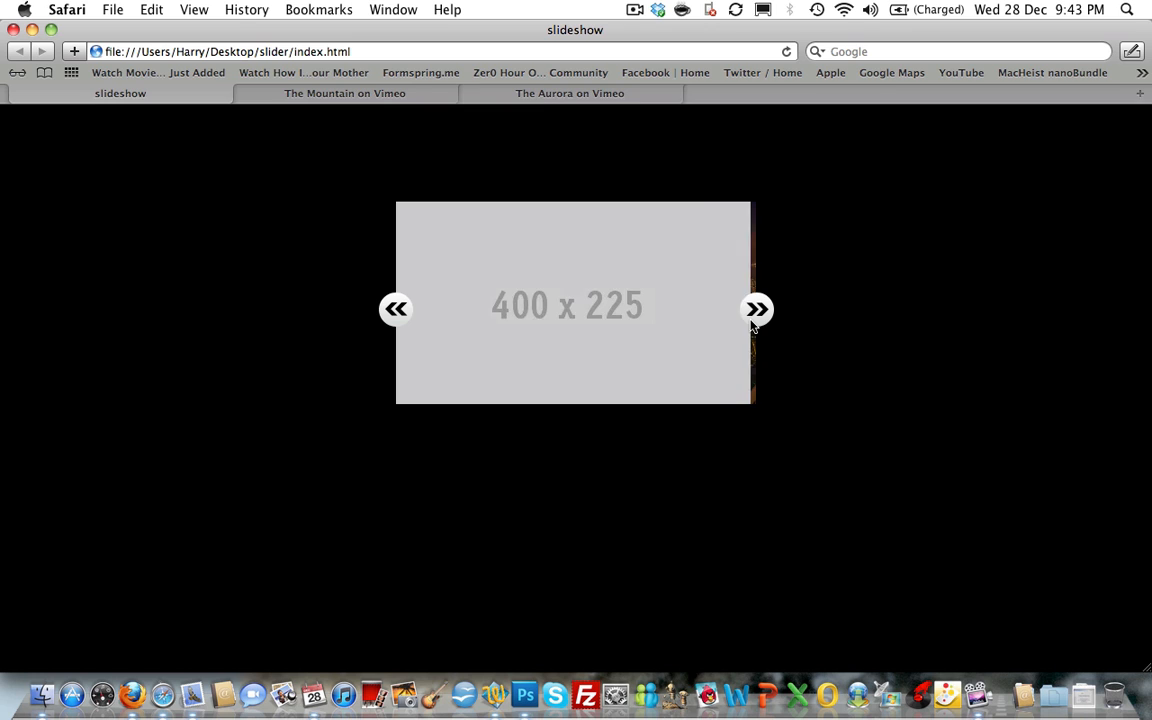
click(756, 308)
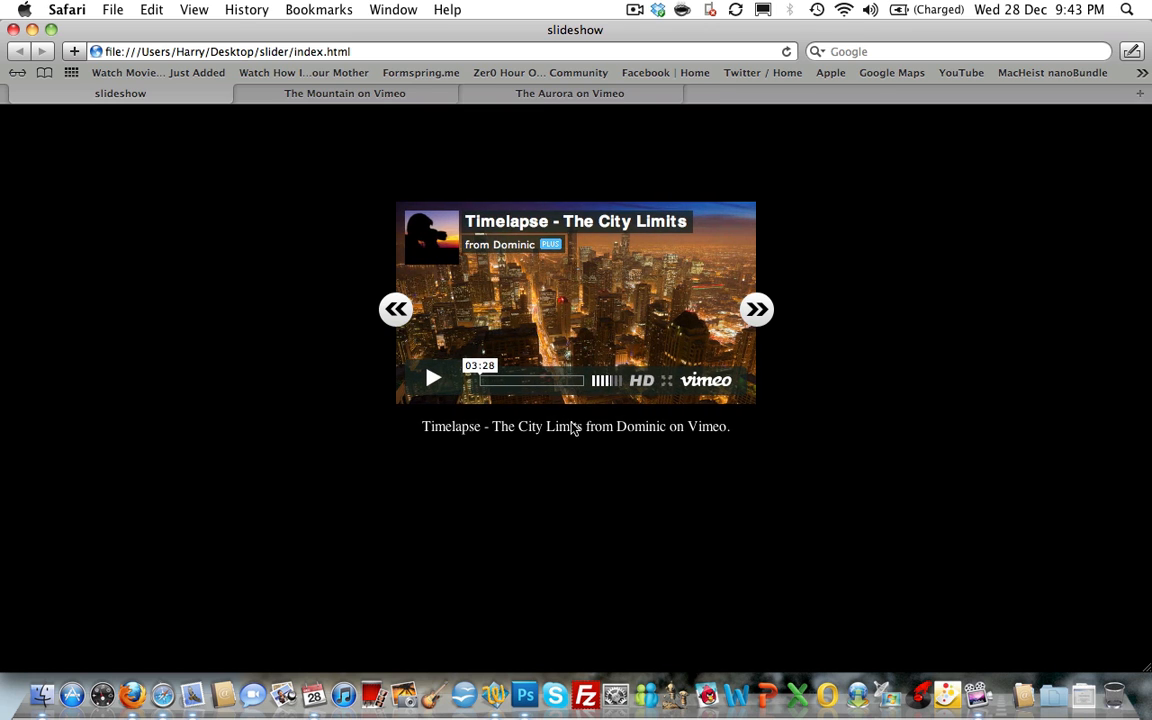
mouse_move(530, 314)
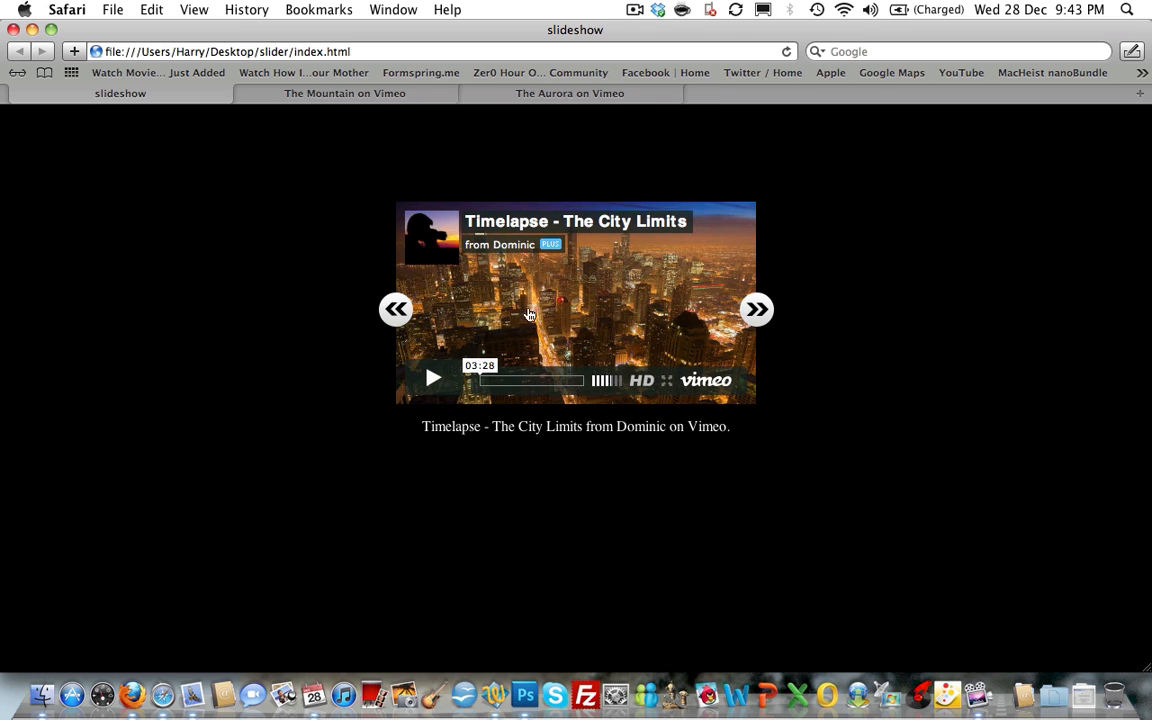
click(432, 378)
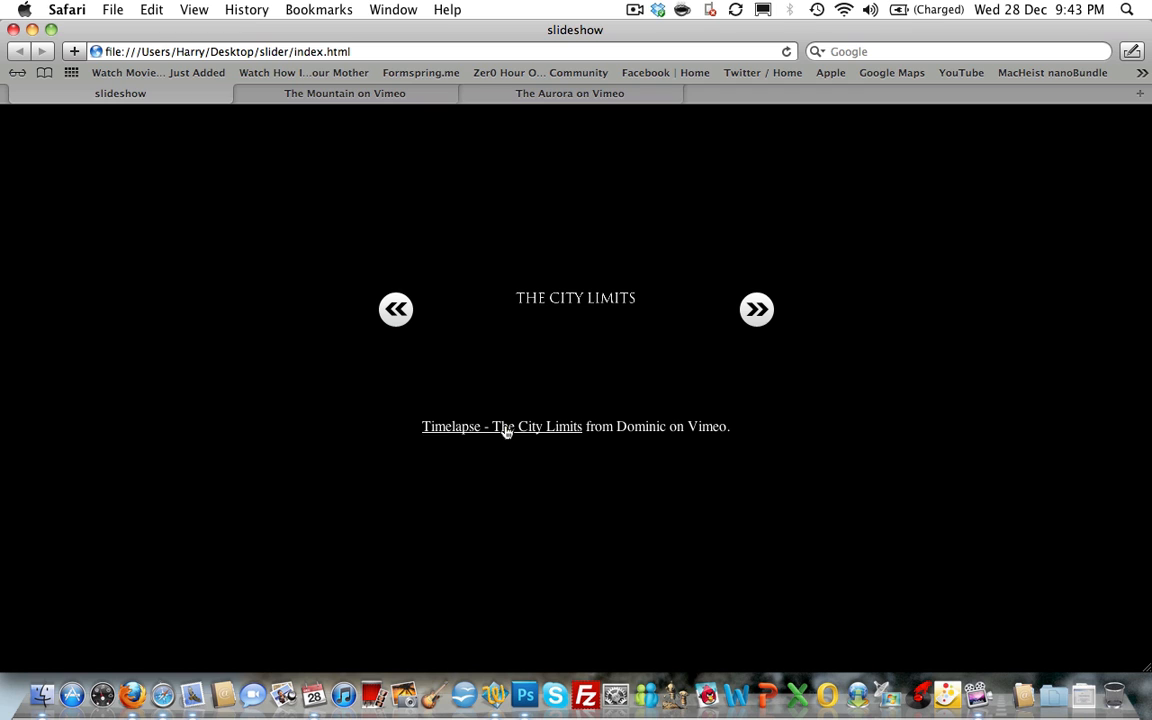
click(500, 426)
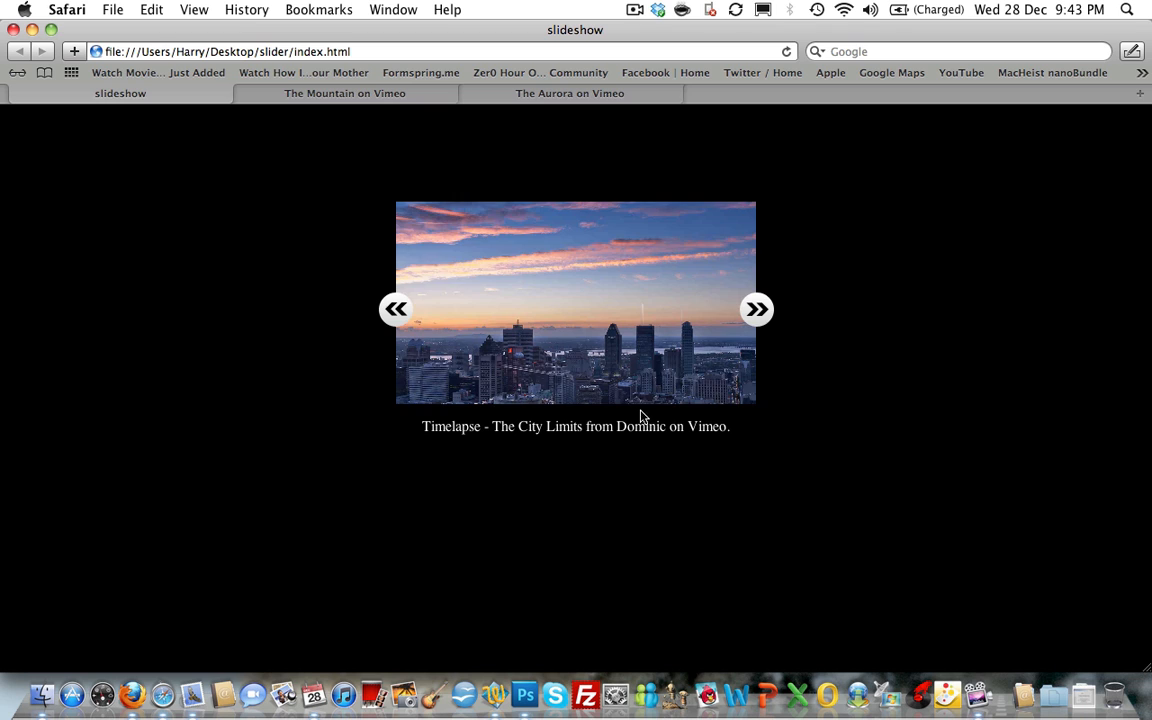
click(576, 304)
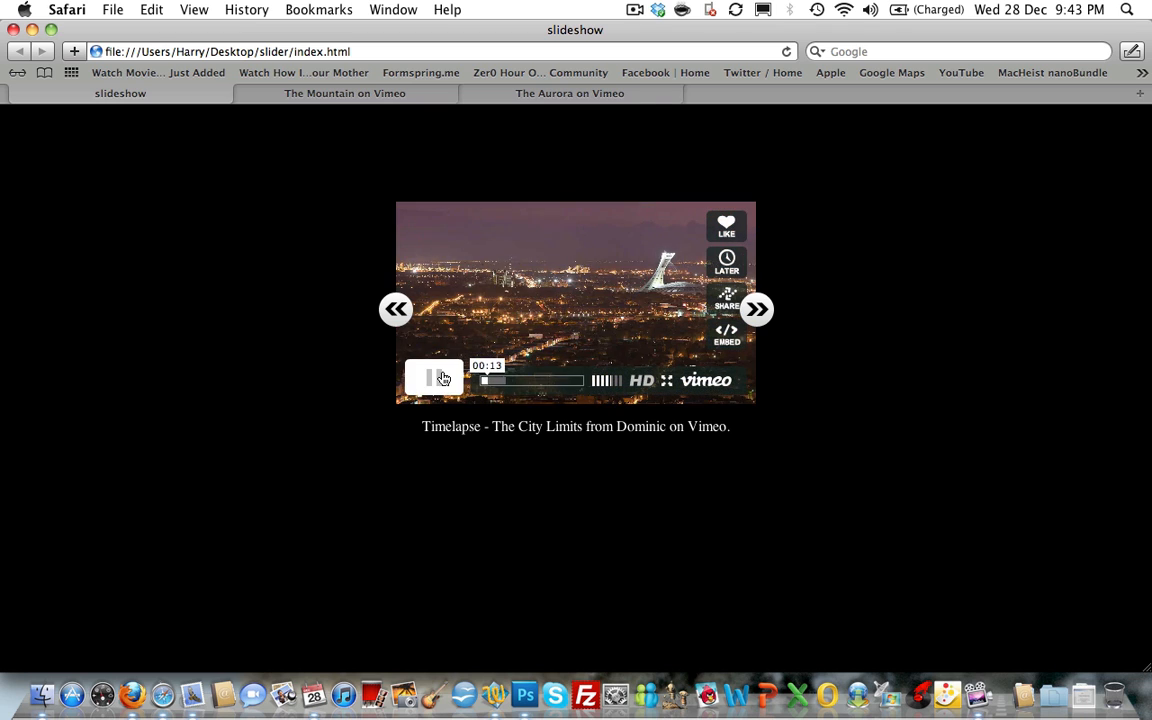
click(434, 378)
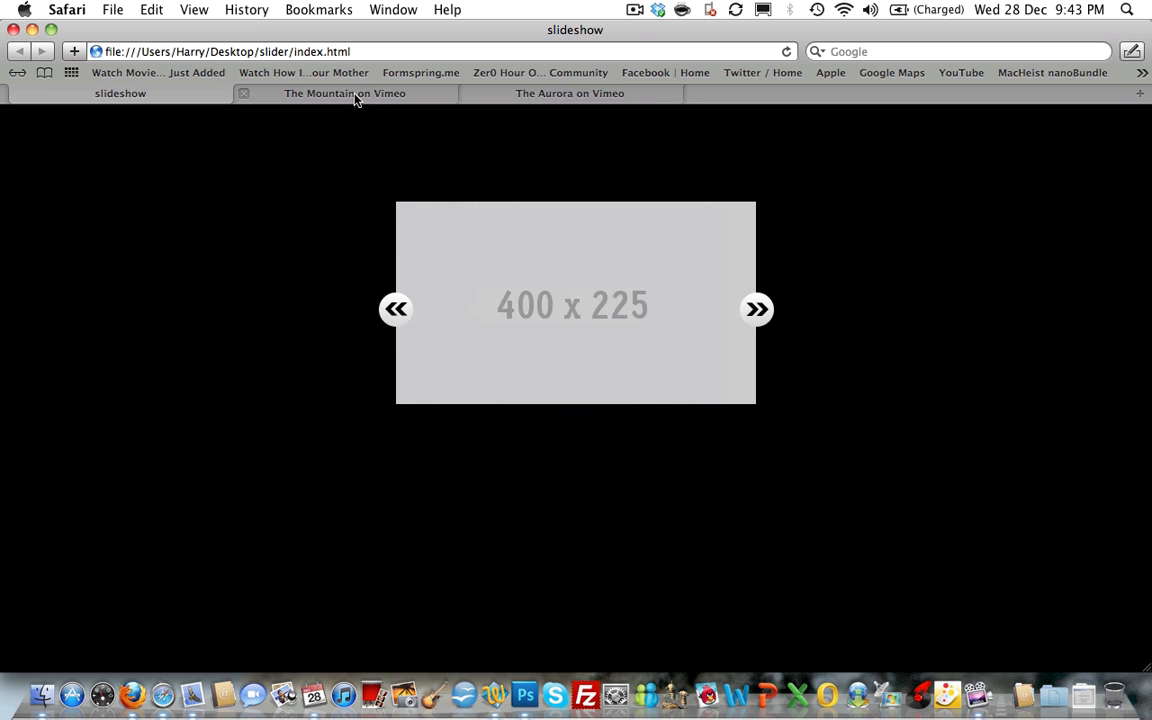
On Vimeo, bring up and select the embed code for The Mountain video.
click(344, 94)
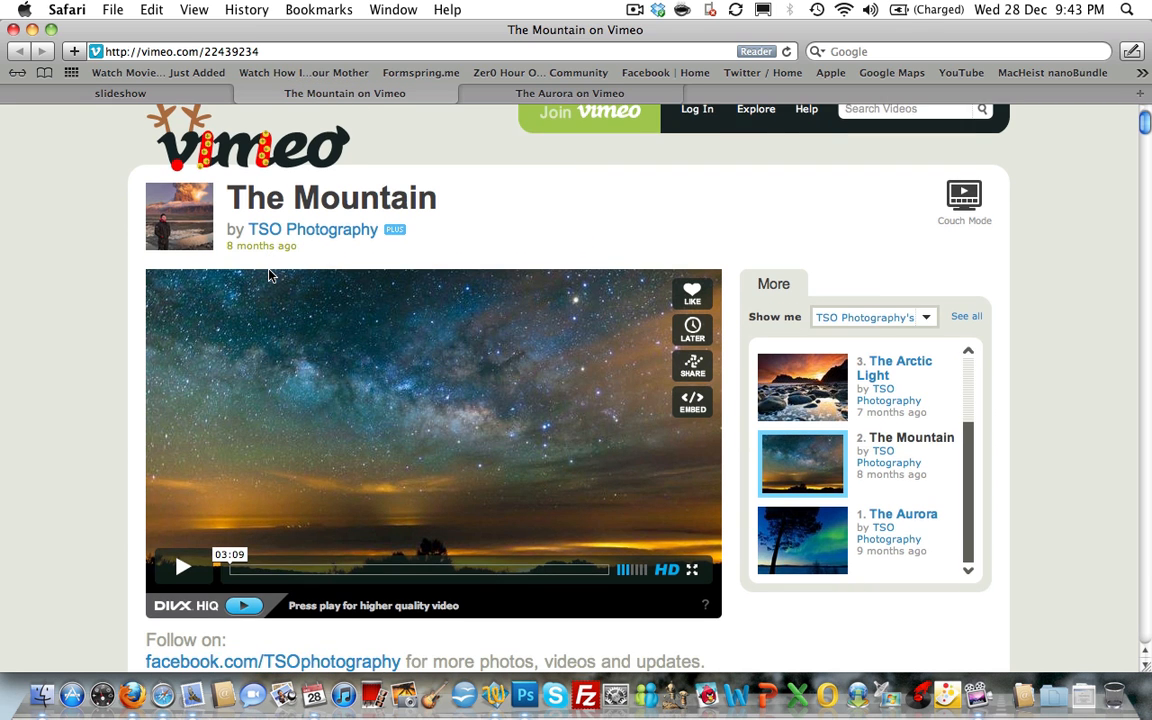
scroll(down, 3)
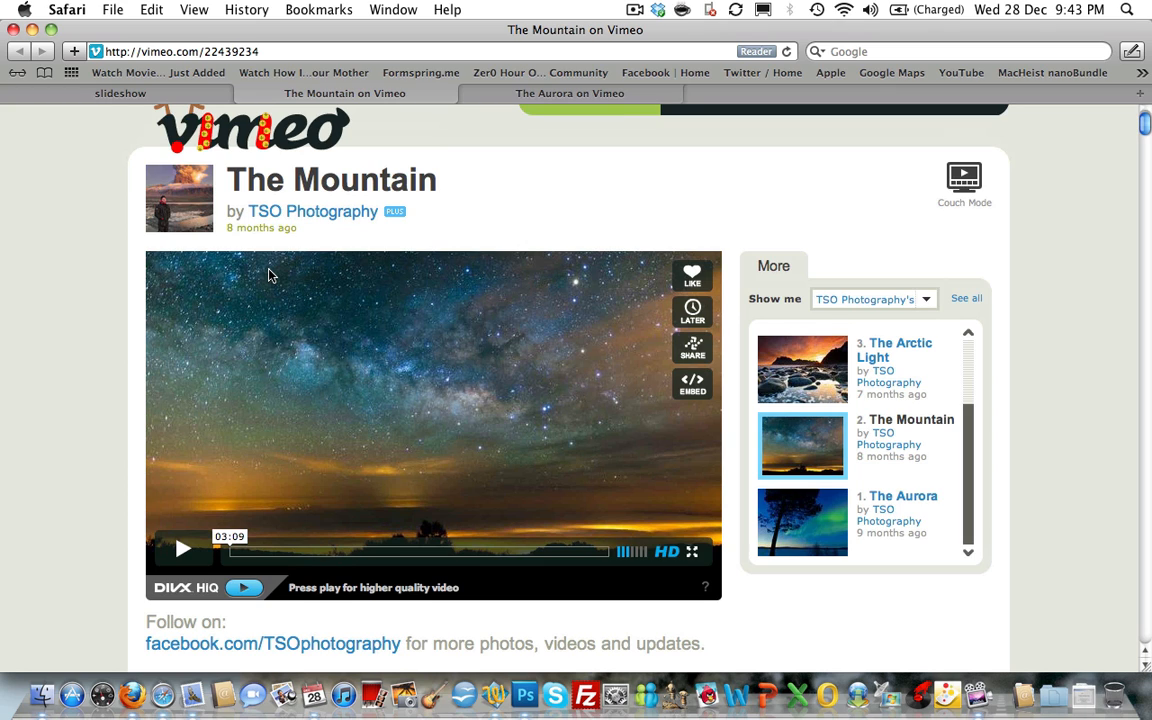
mouse_move(692, 384)
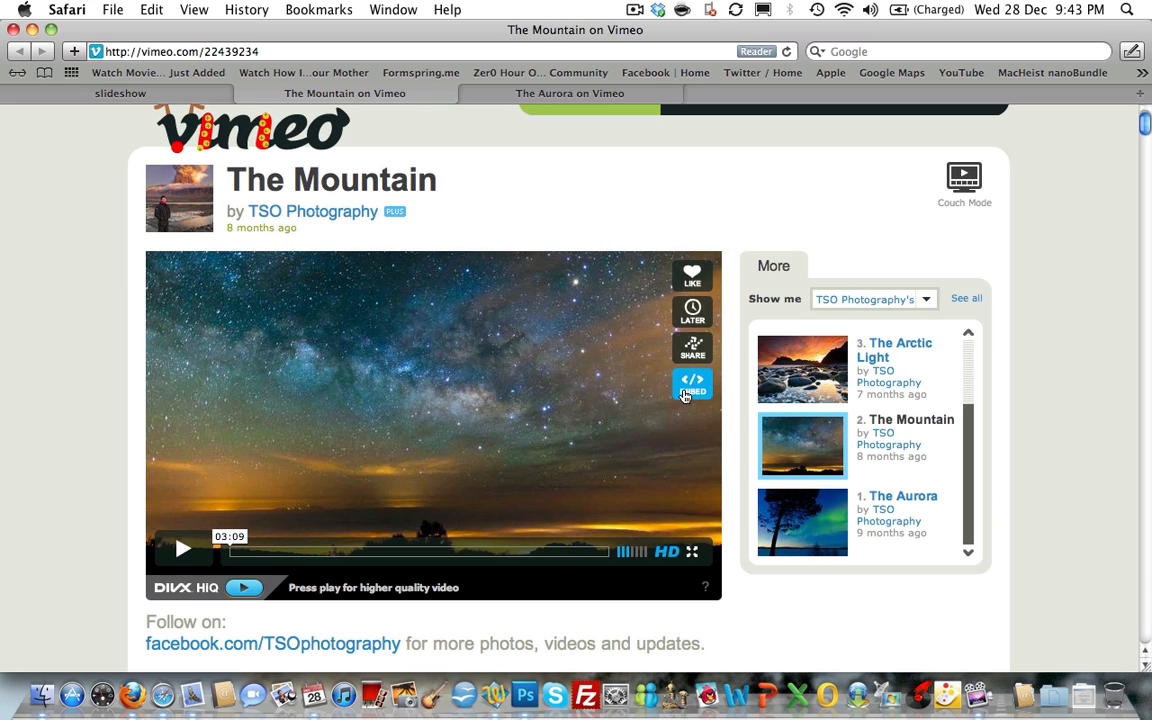
click(692, 388)
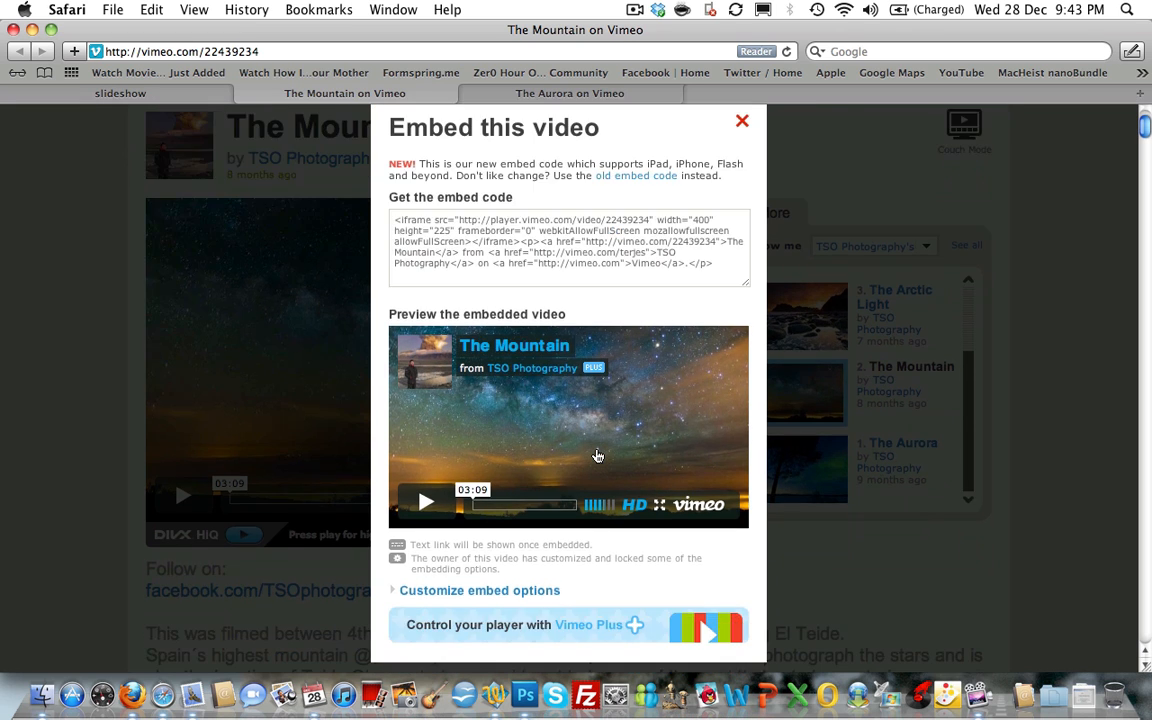
click(480, 590)
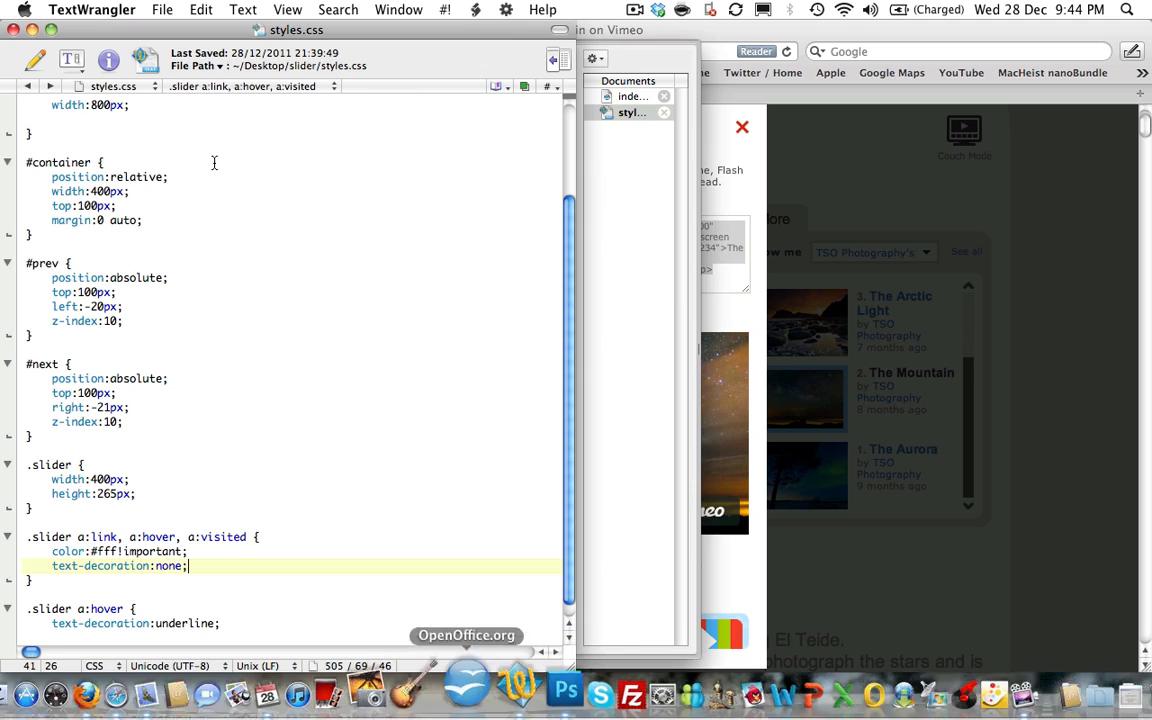
Switch to the slider's index.html showing the list of slides.
click(632, 96)
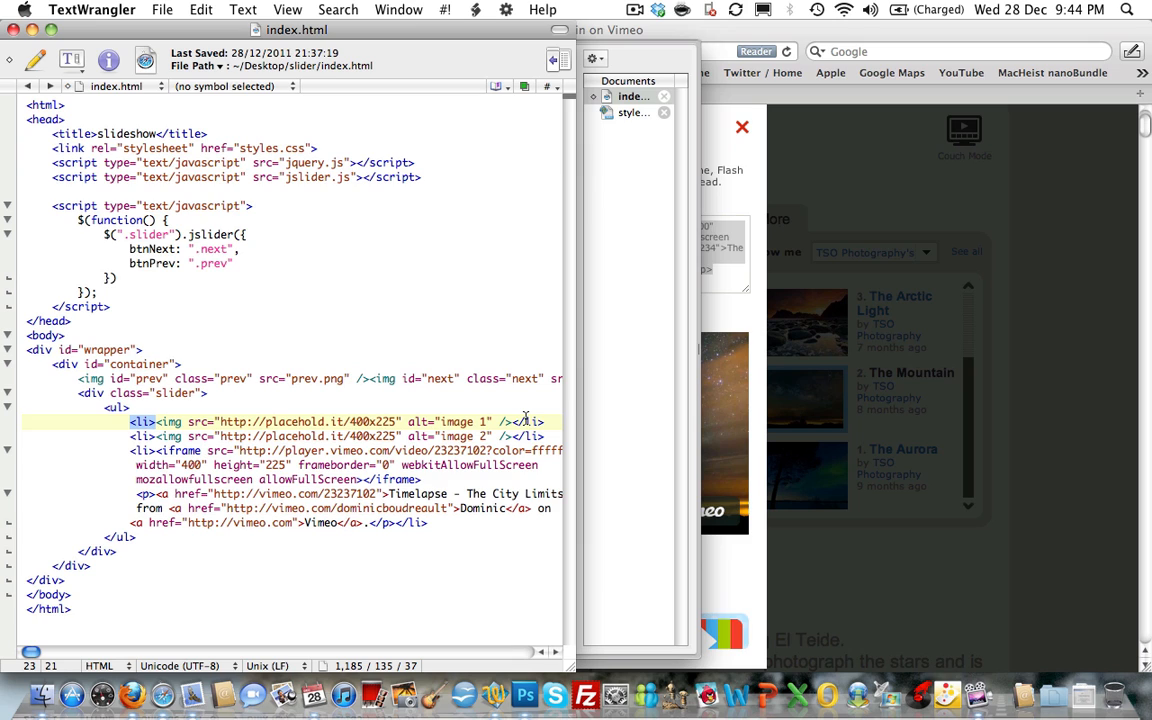
mouse_move(140, 424)
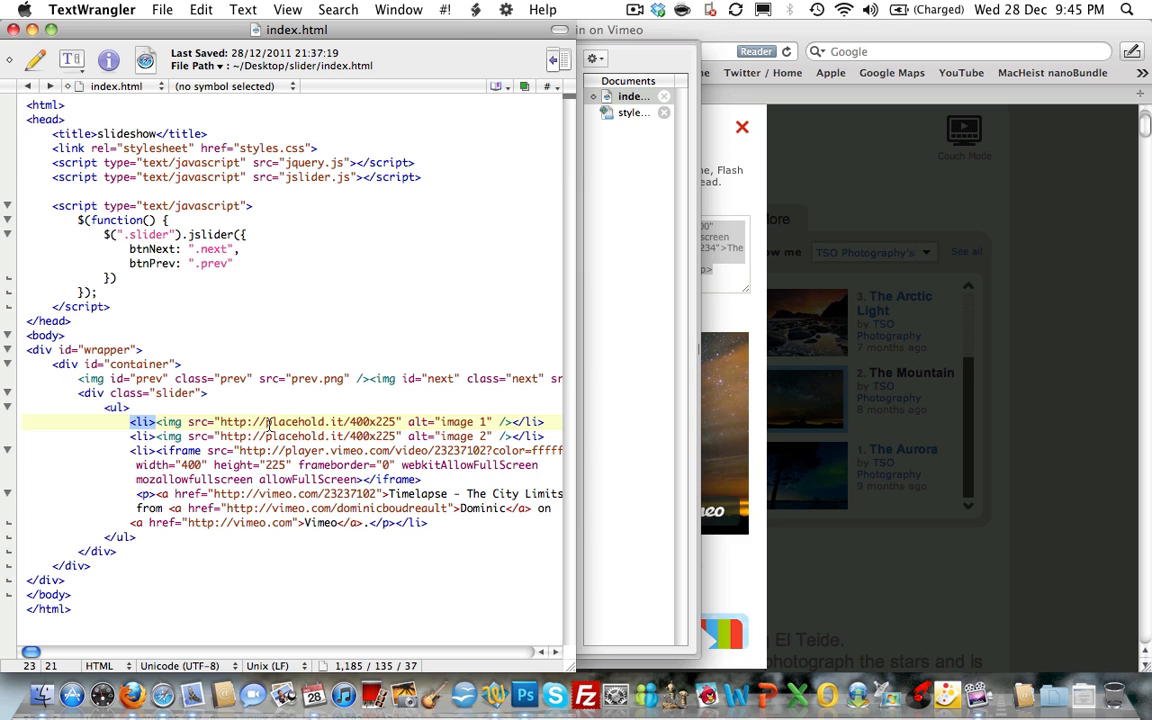
mouse_move(156, 424)
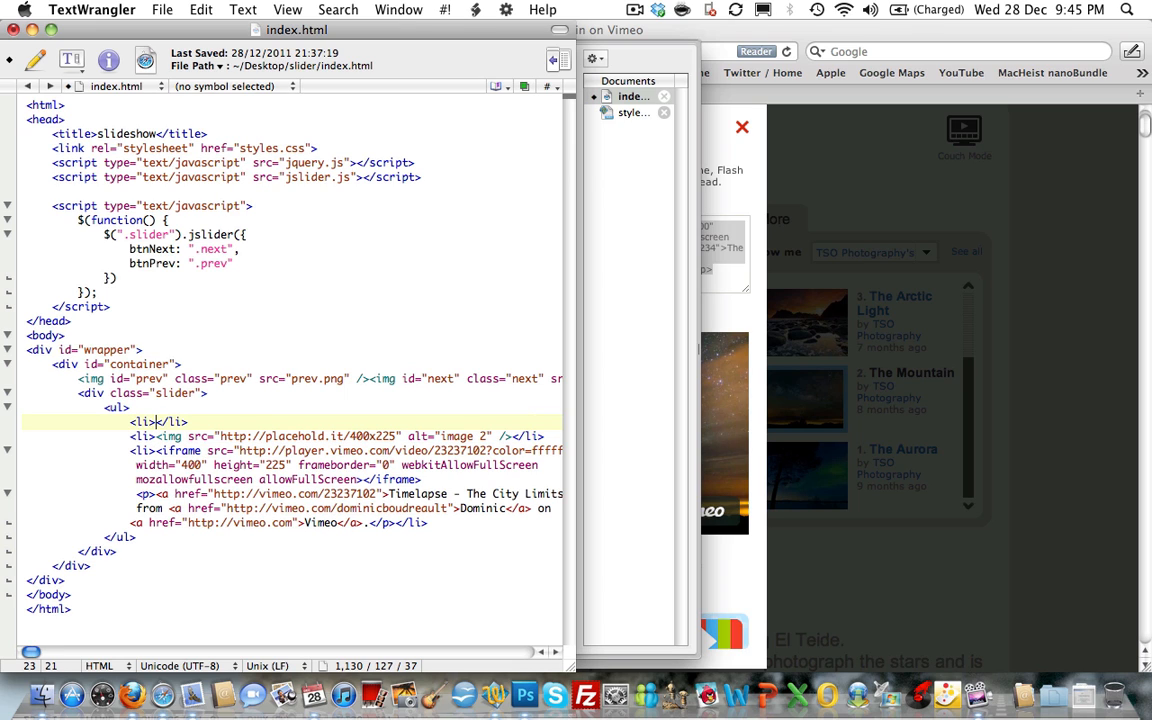
Replace the first placeholder image with The Mountain's Vimeo iframe (video 22439234, width 400).
text(<iframe src="http://player.vimeo.com/video/22439234" width="400")
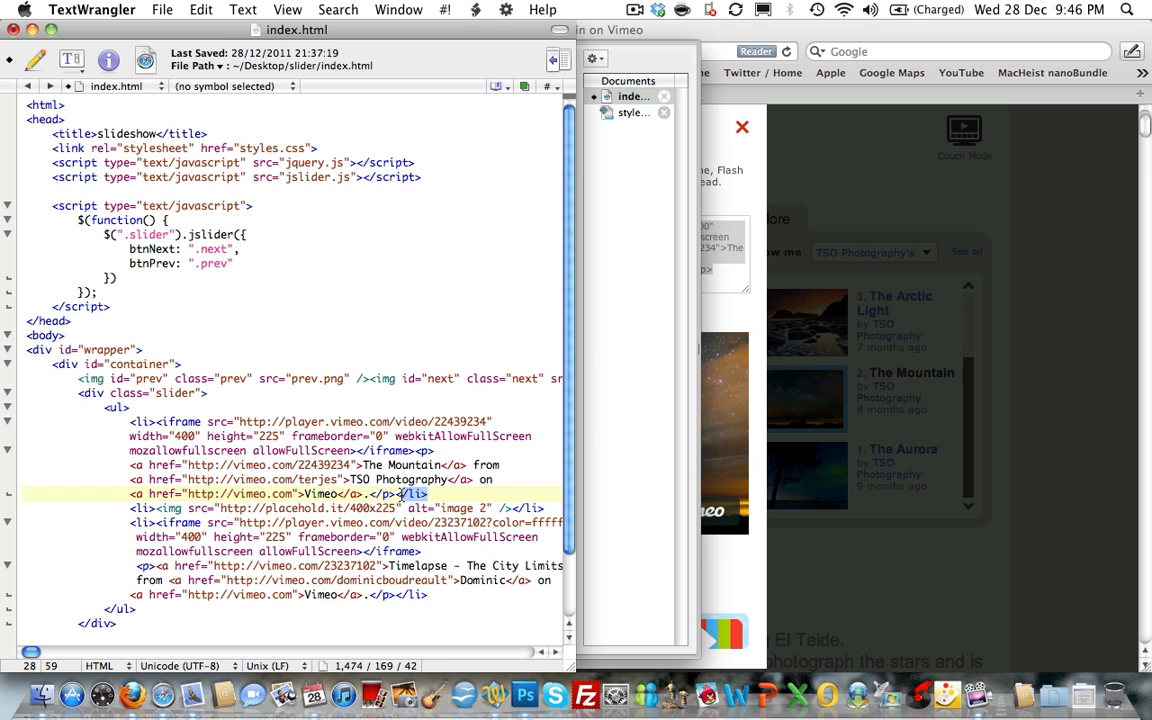
mouse_move(744, 148)
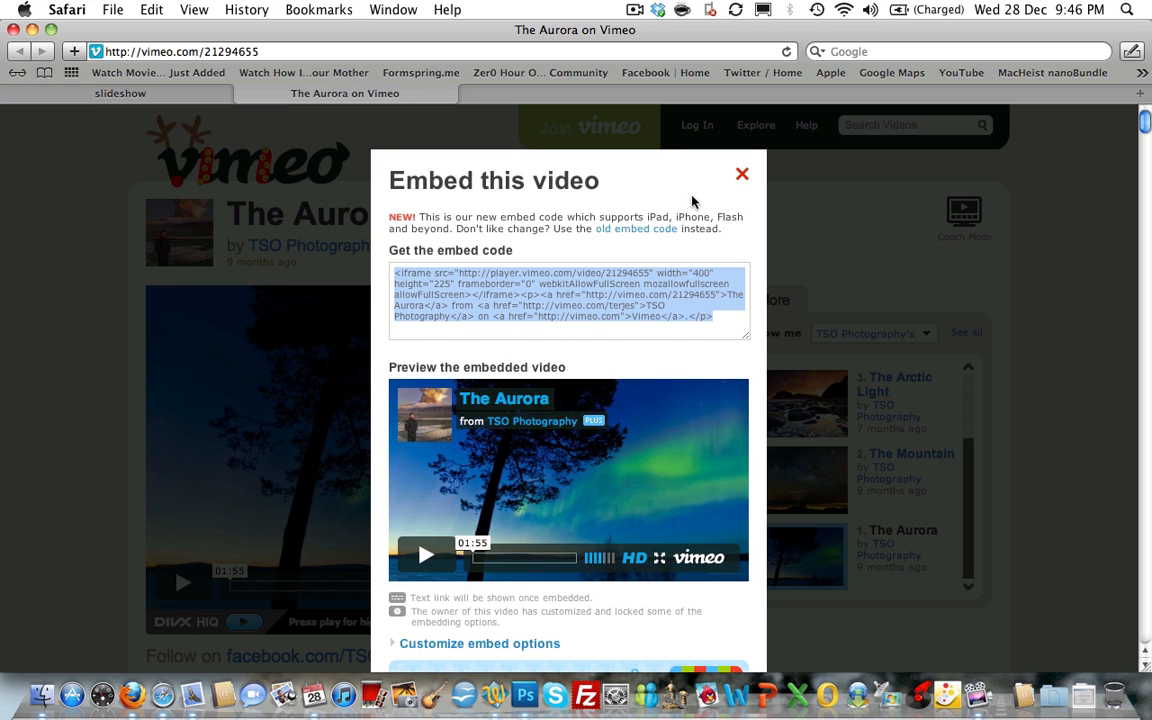
Close The Aurora's embed window and go back to the slideshow page.
click(742, 172)
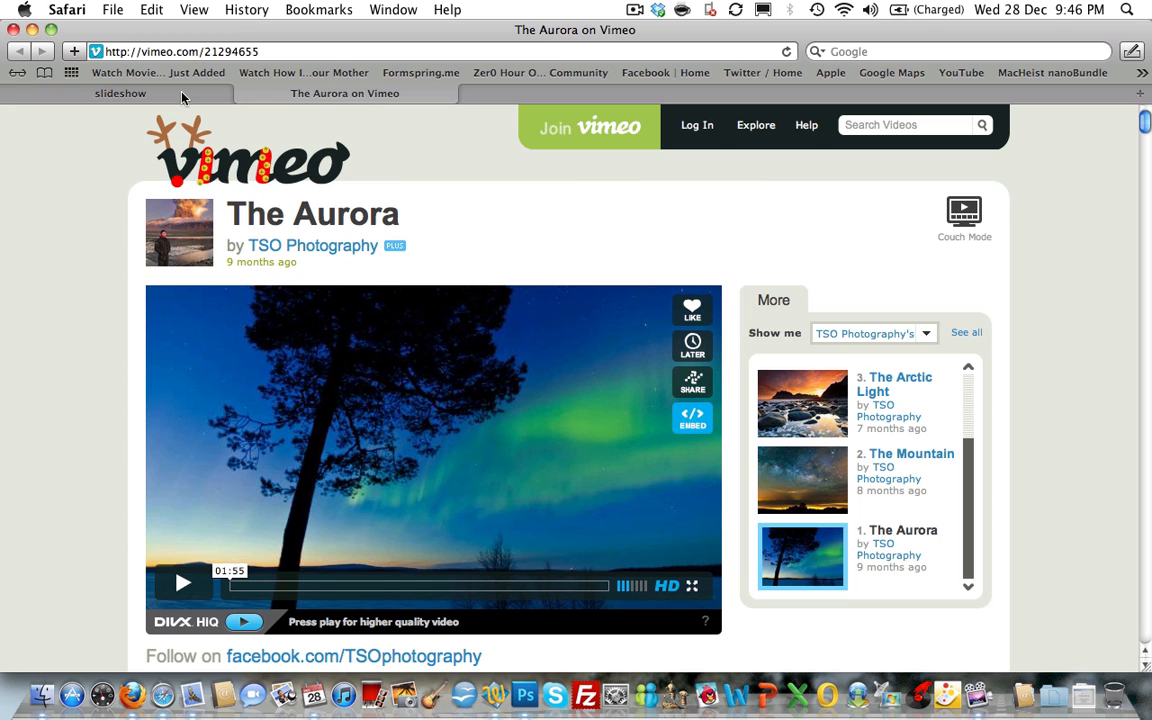
click(120, 94)
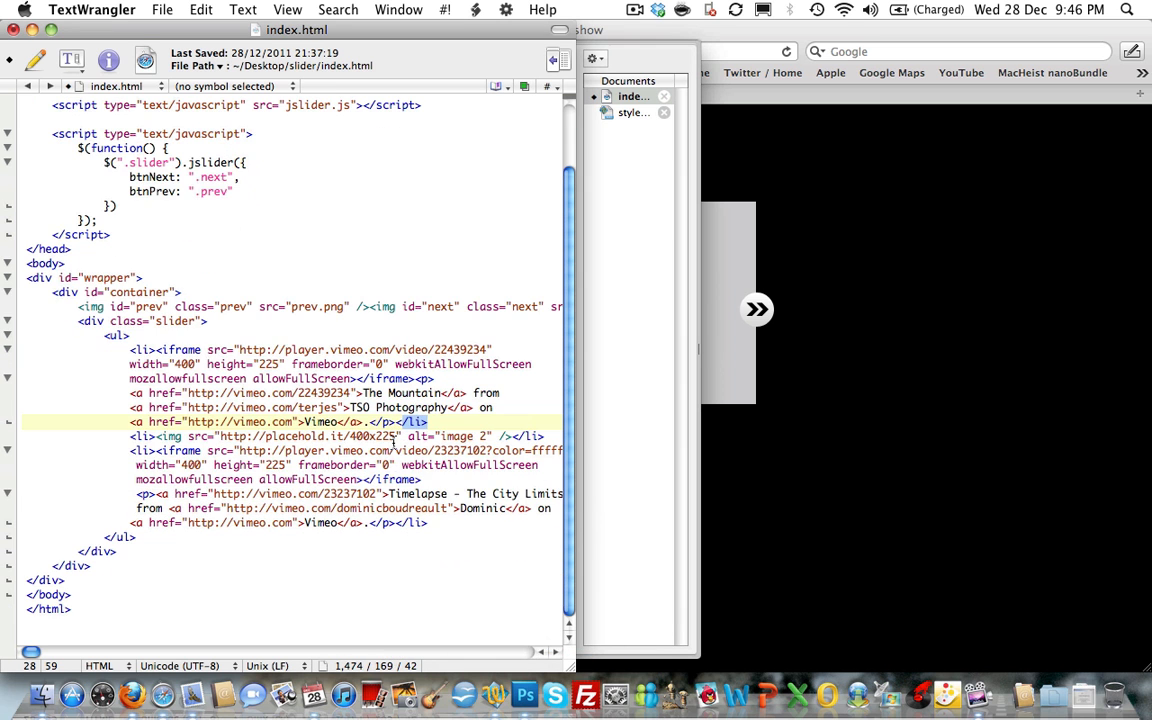
mouse_move(496, 432)
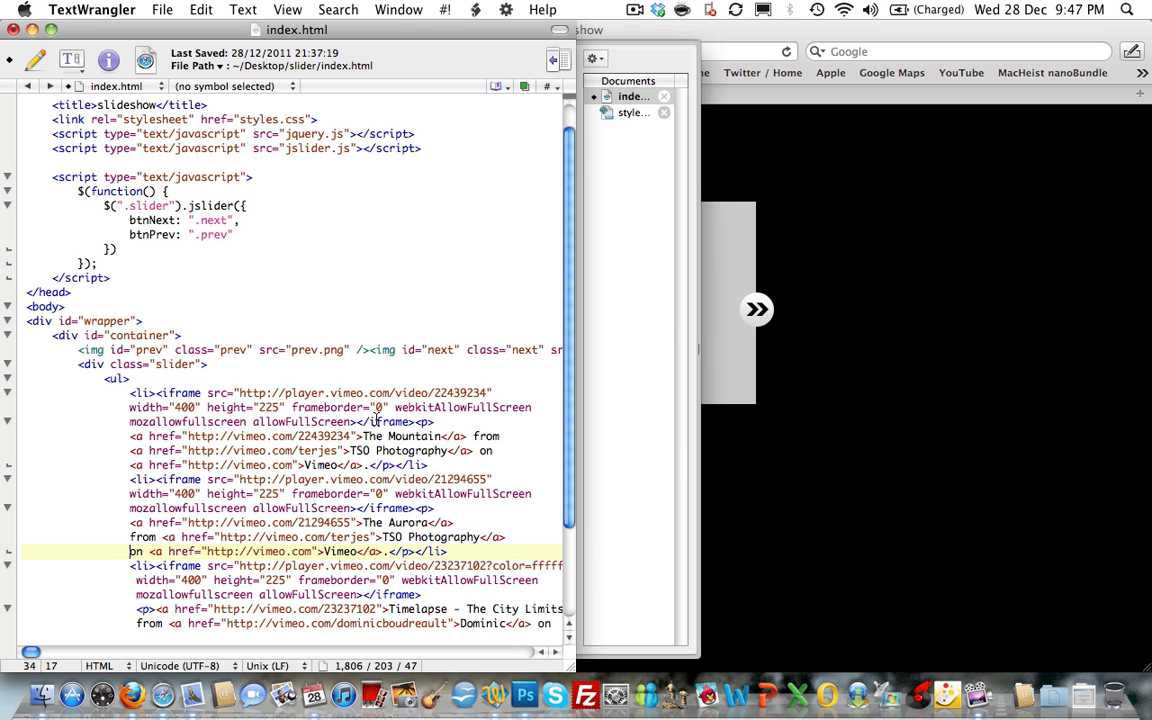
Finish the slider list with the third Vimeo embed and reload the slideshow in Safari.
scroll(down, 3)
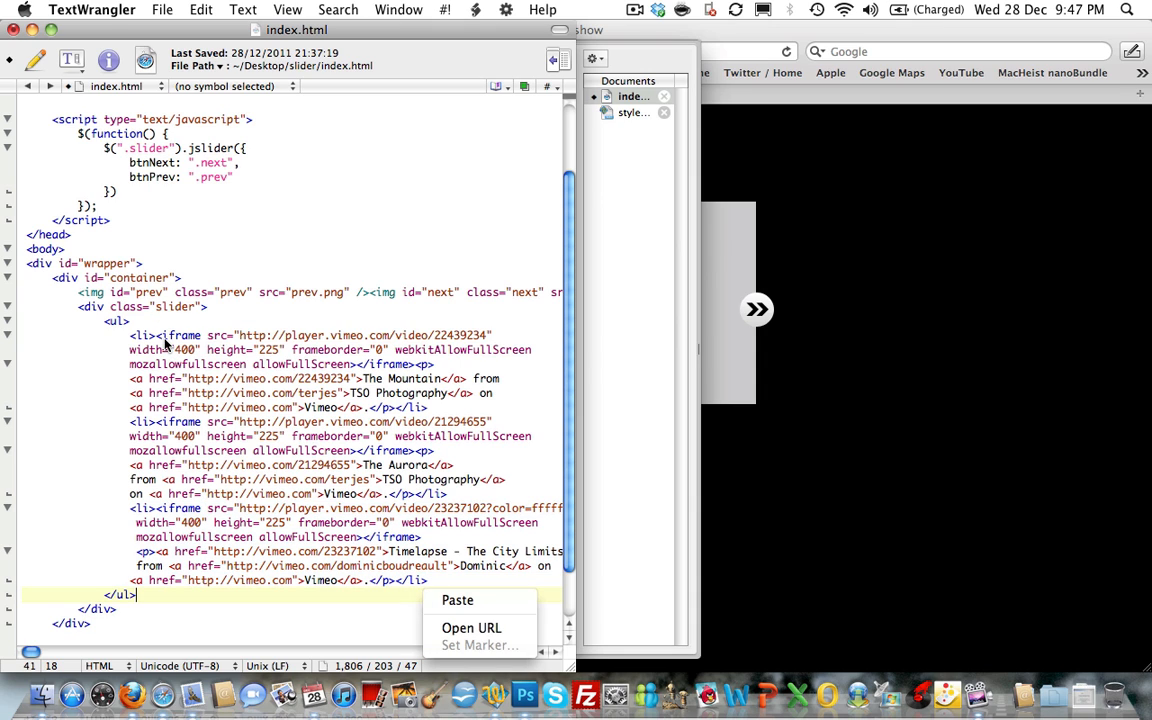
mouse_move(490, 348)
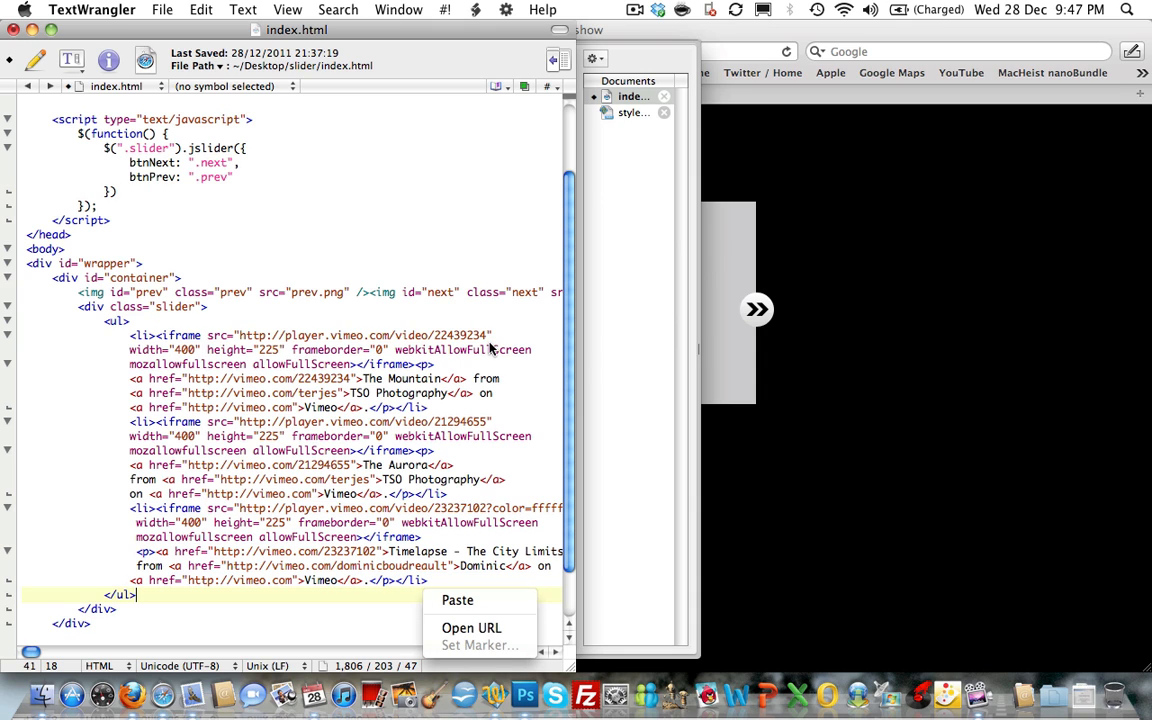
mouse_move(410, 344)
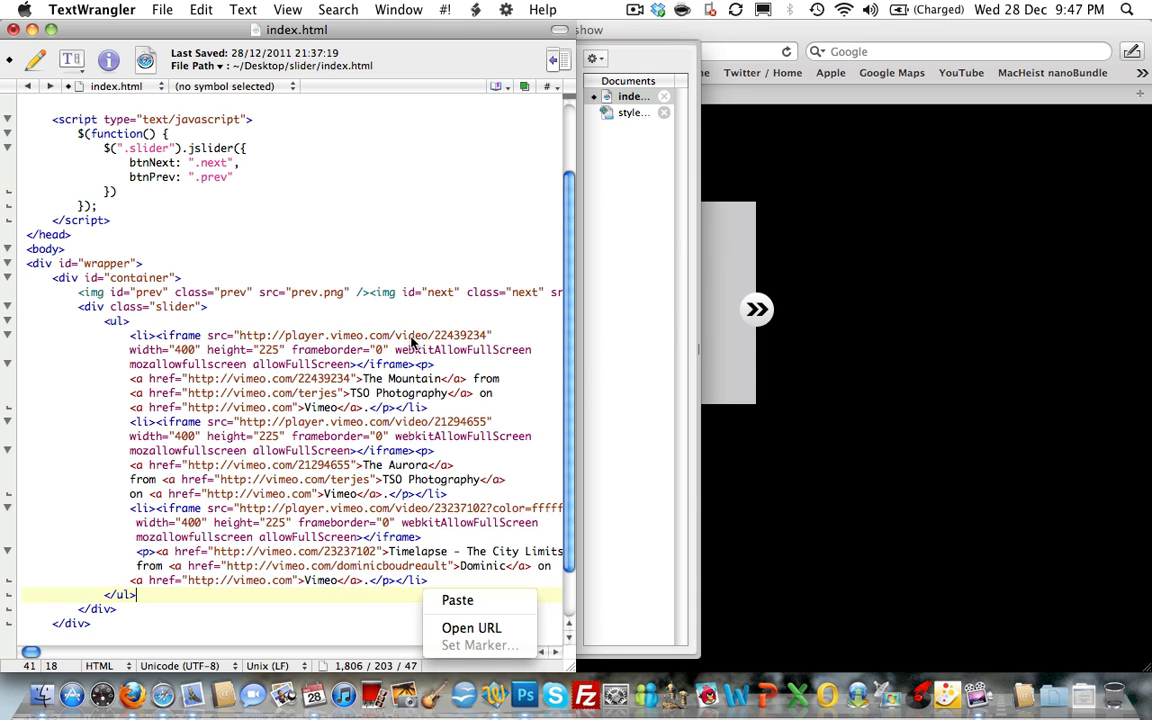
mouse_move(252, 362)
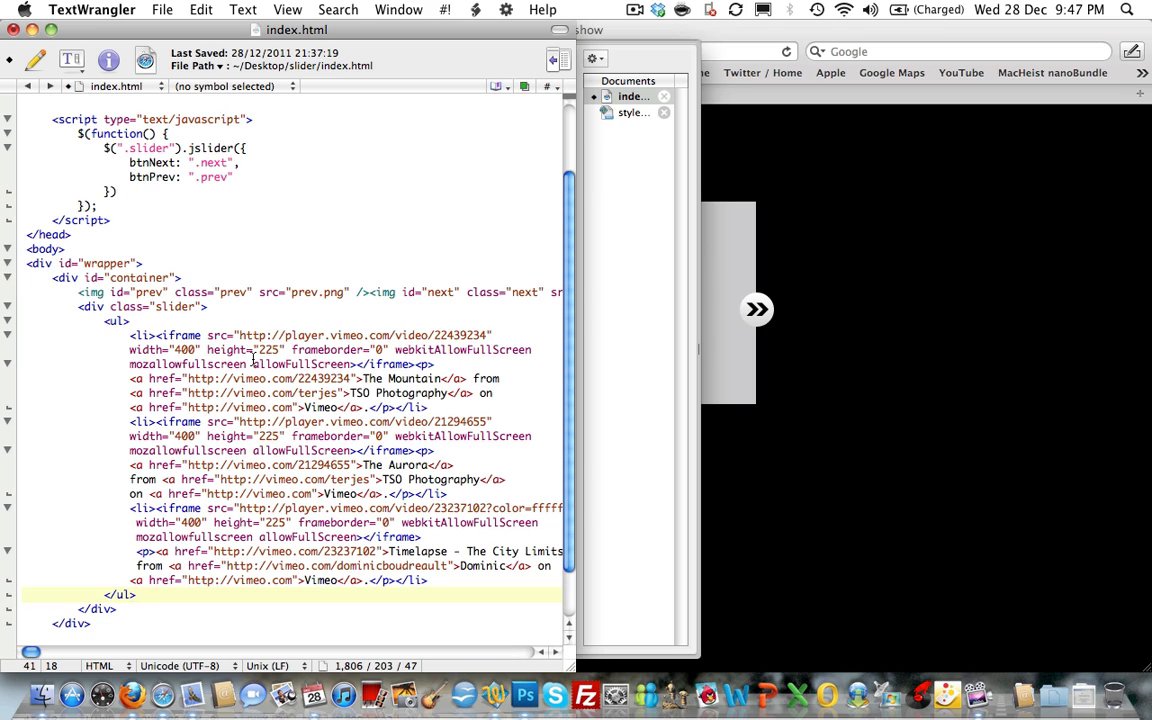
click(136, 594)
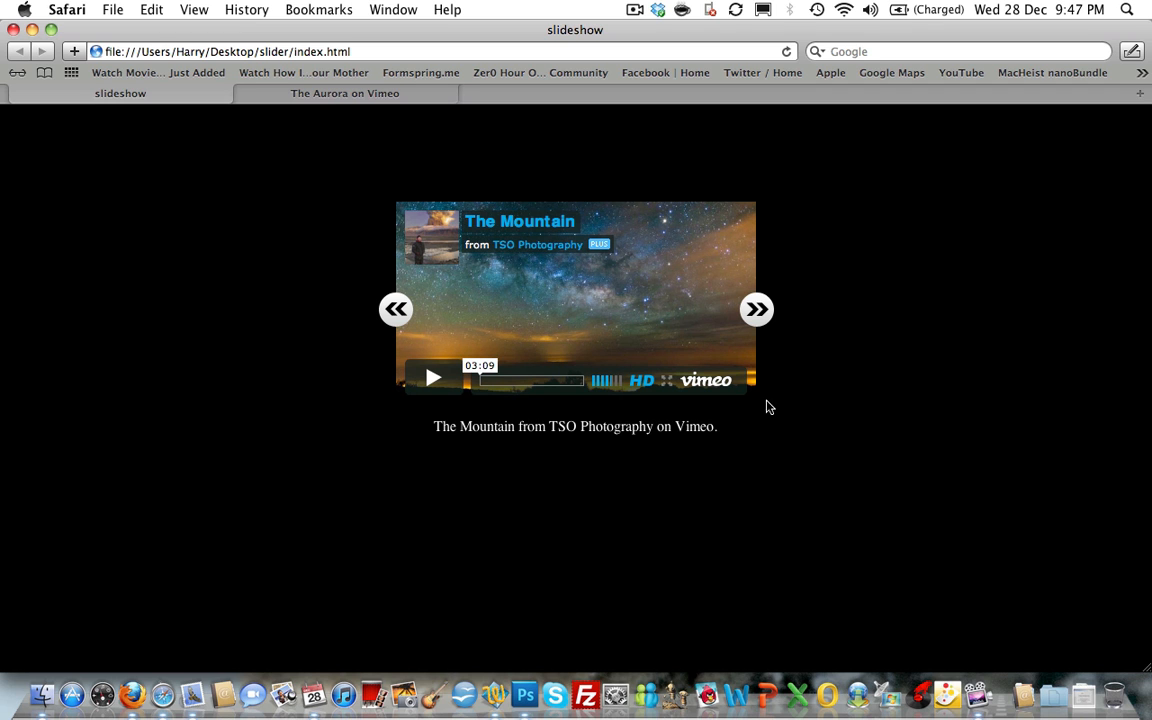
Step through The Aurora and Timelapse slides and back, then start The Mountain video playing.
click(756, 308)
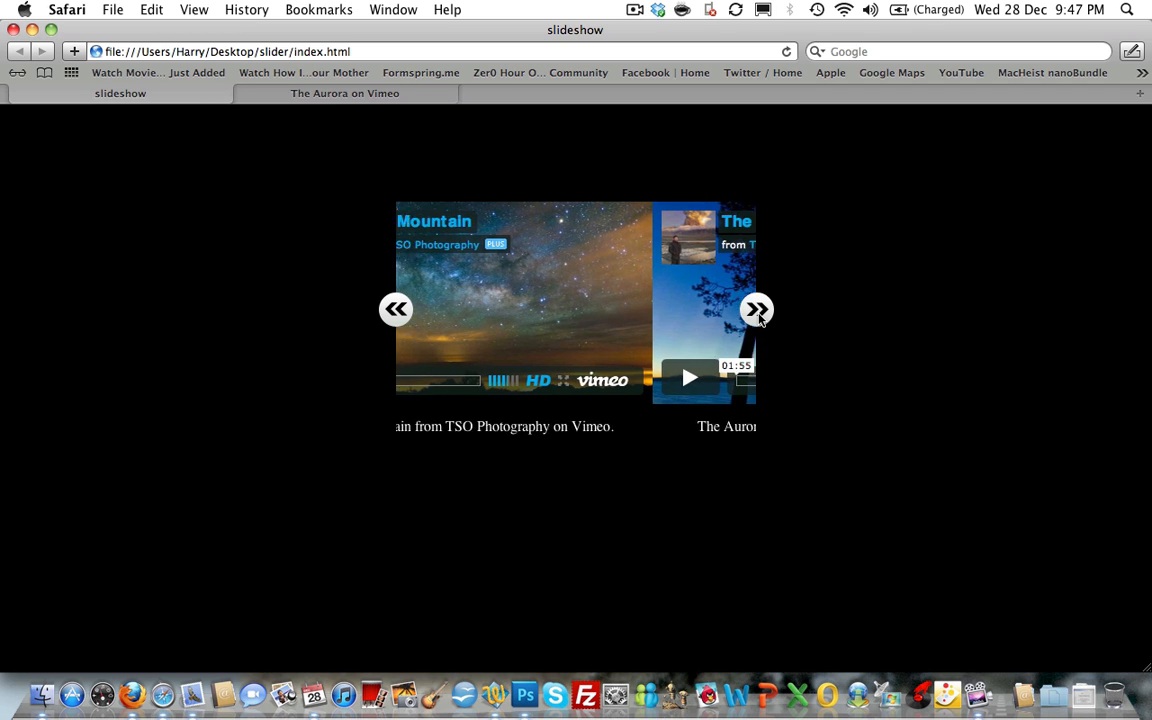
click(756, 308)
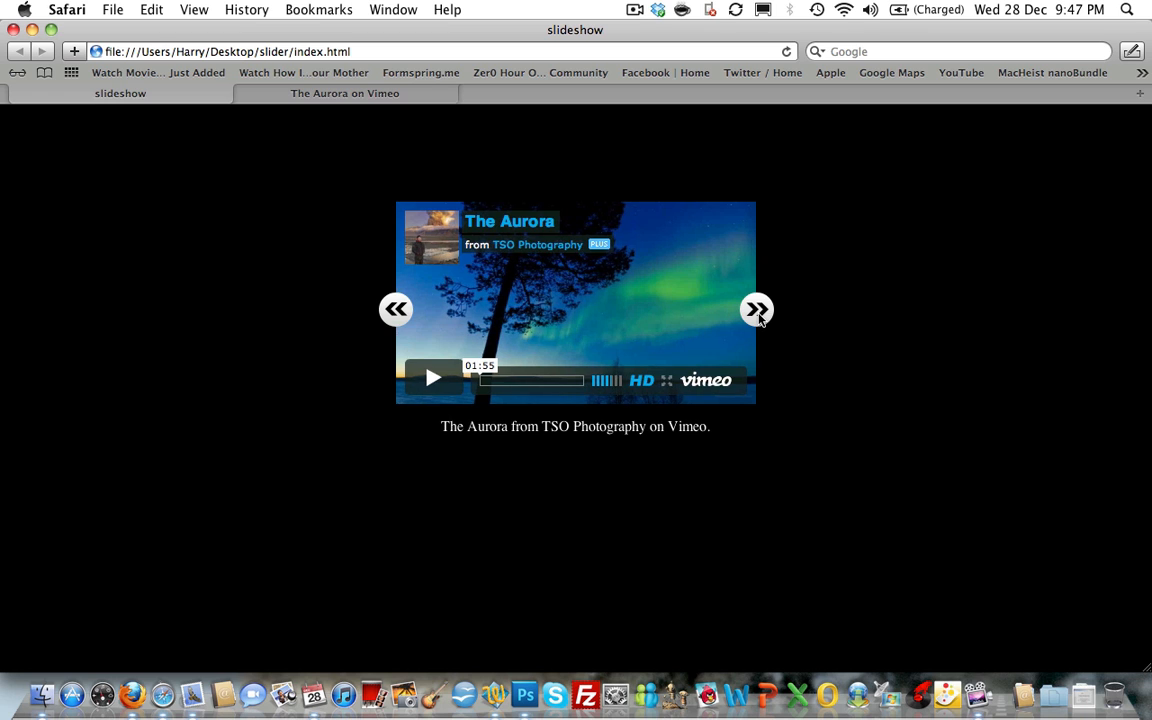
click(756, 308)
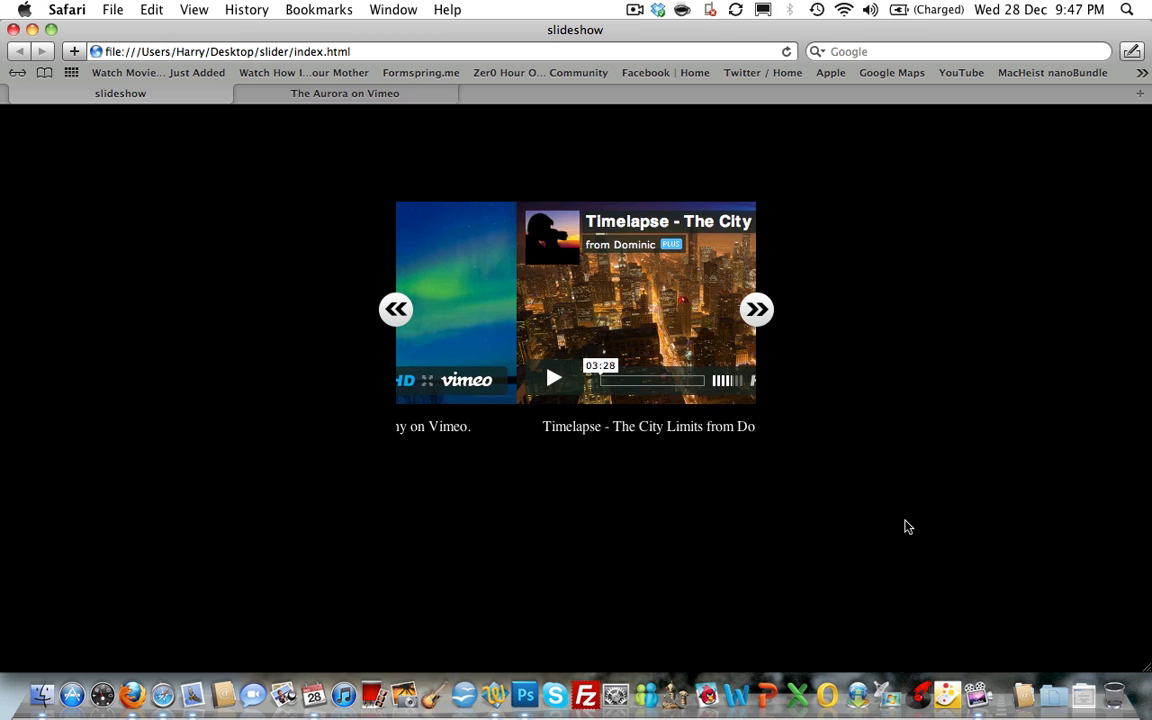
click(756, 308)
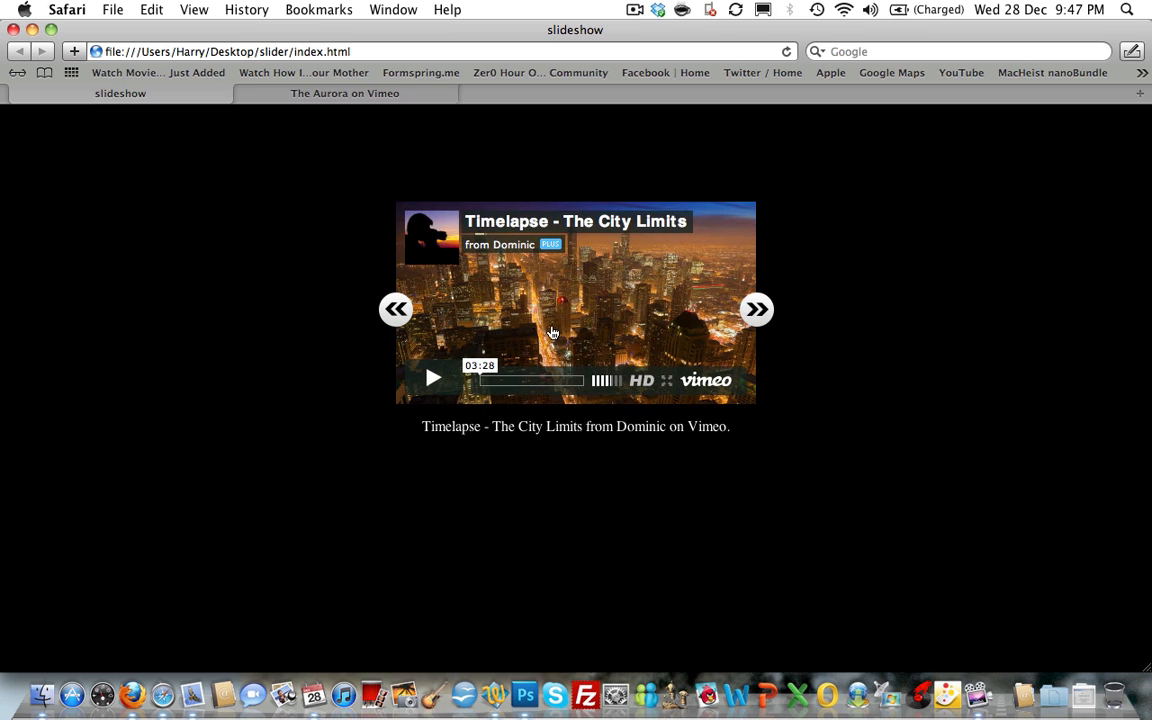
click(396, 308)
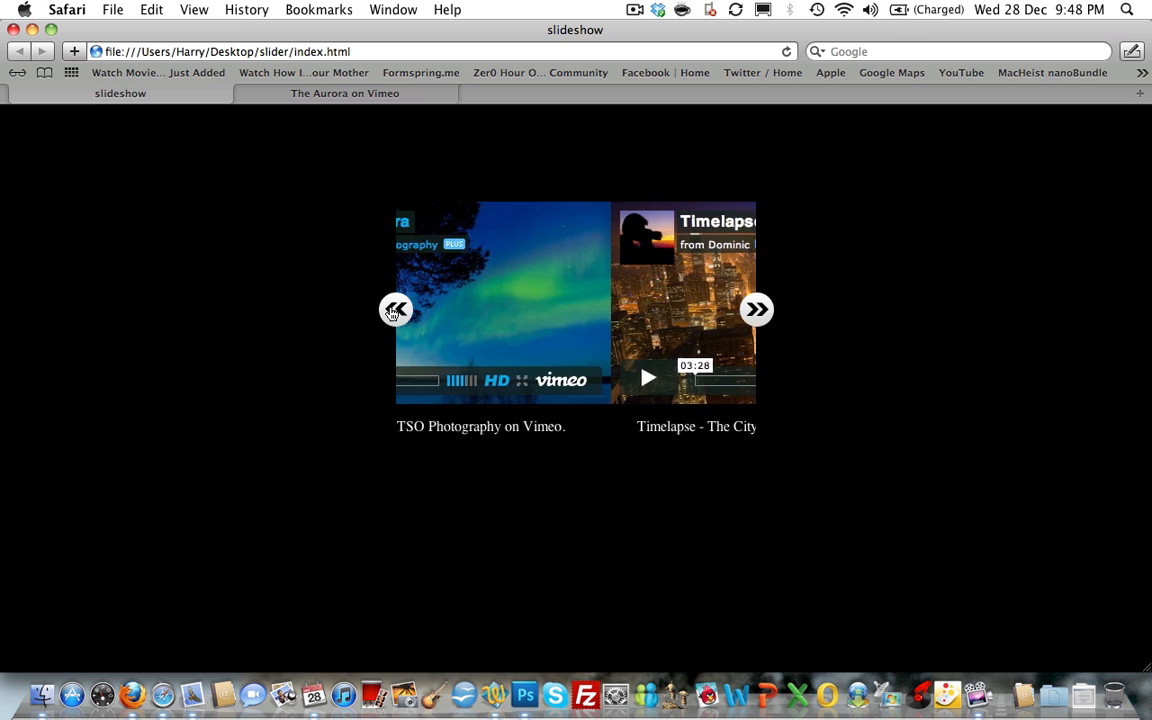
click(396, 308)
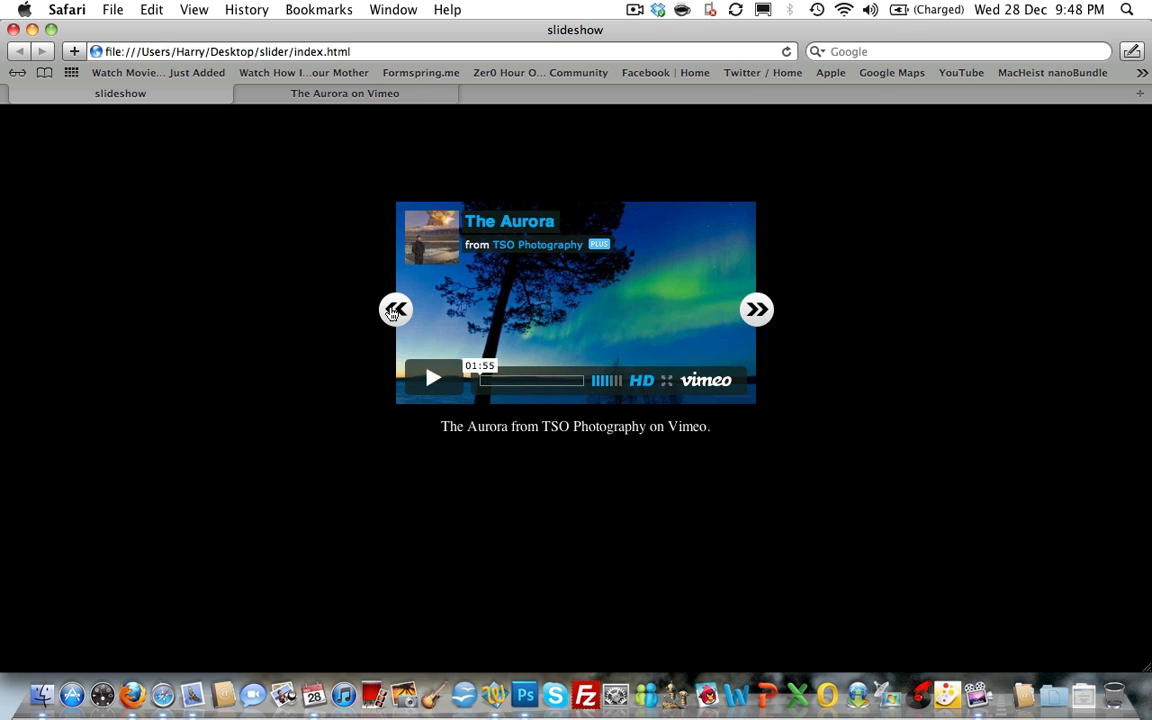
click(756, 308)
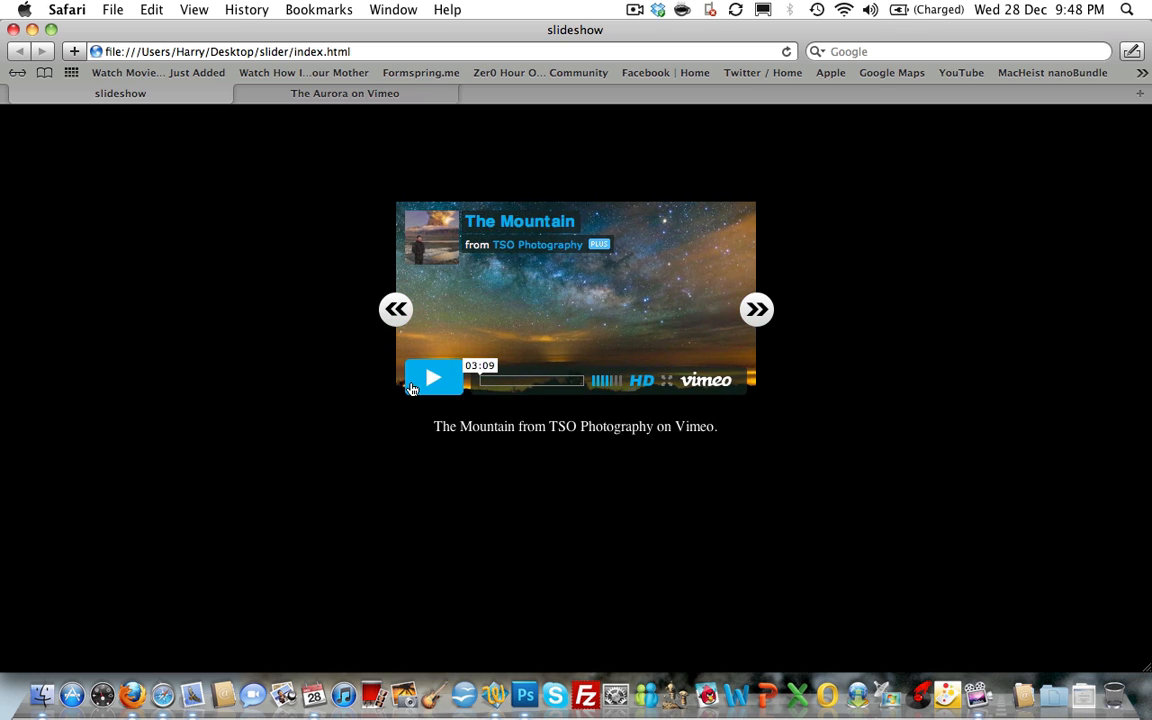
click(432, 378)
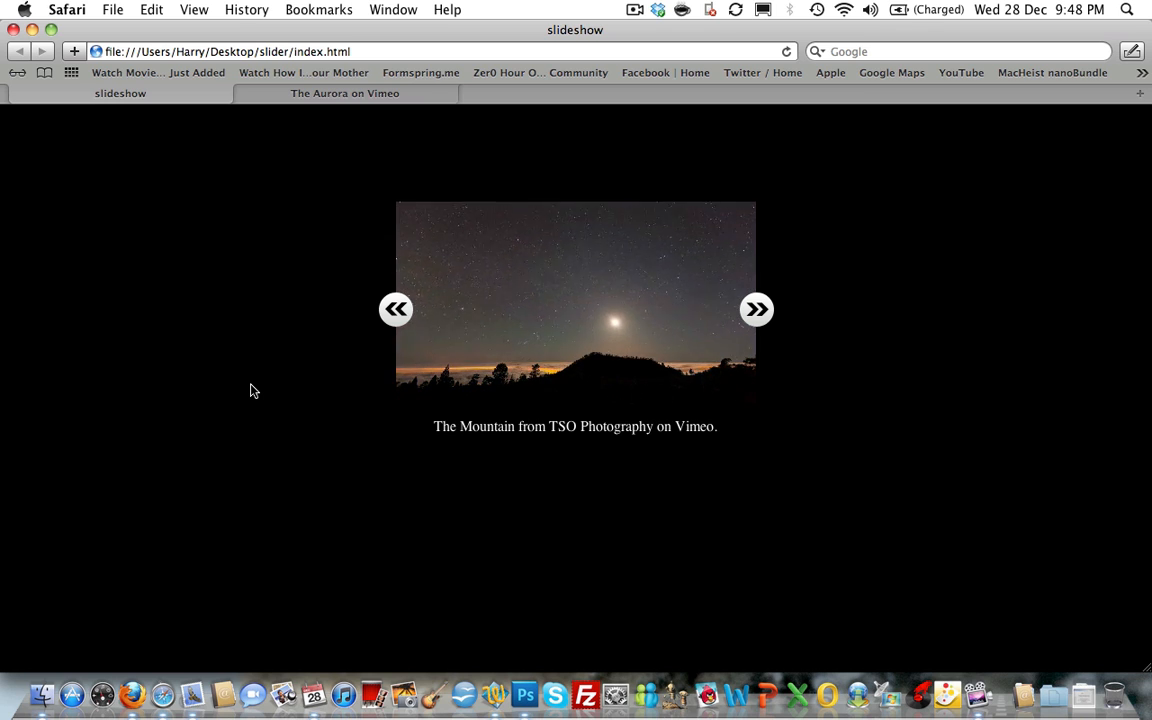
Advance past the last slide to confirm it wraps to The Mountain, then play and pause its video.
click(756, 308)
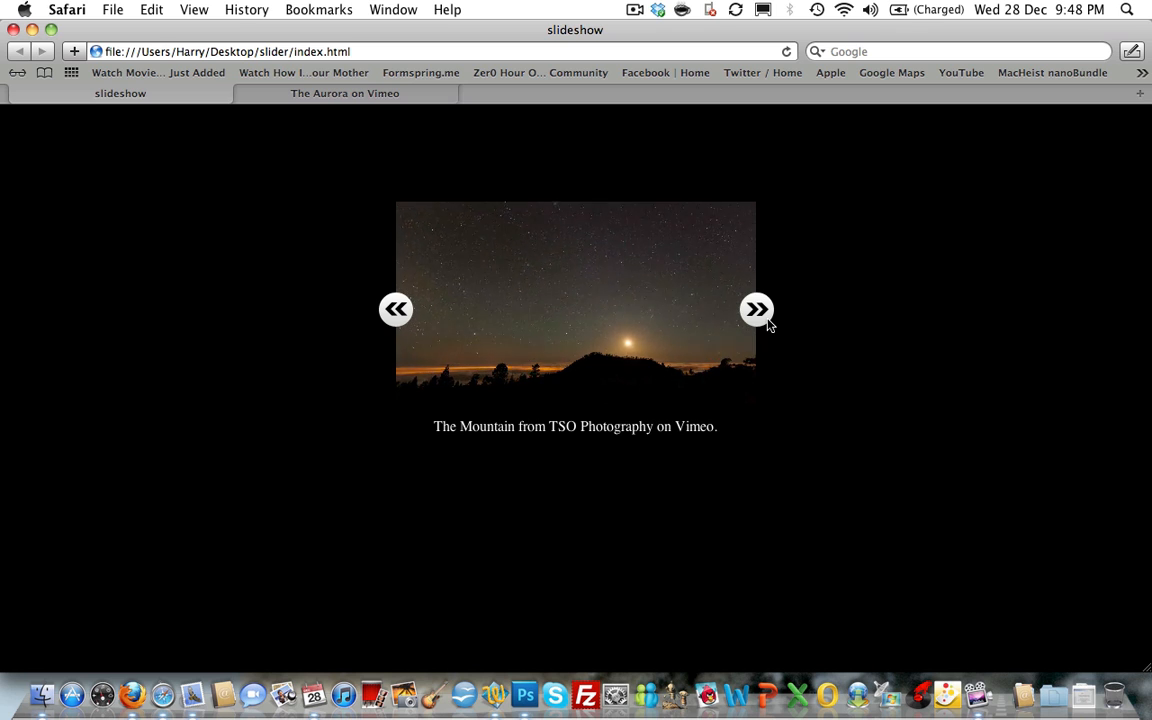
click(756, 308)
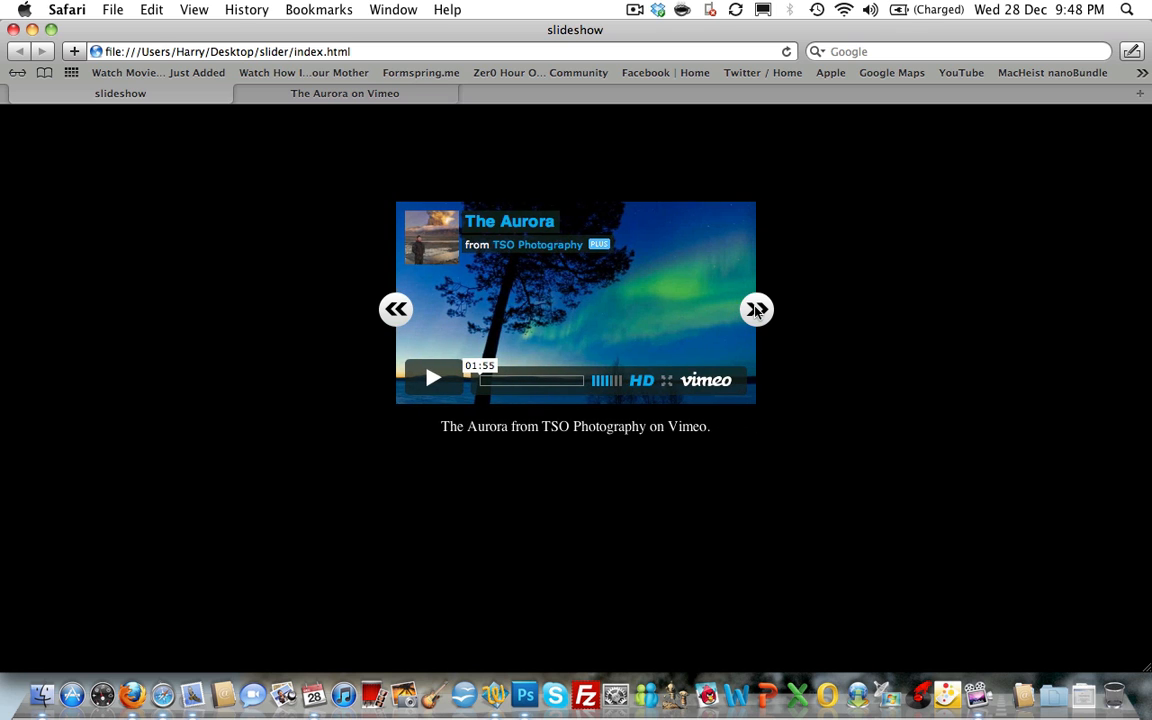
click(756, 308)
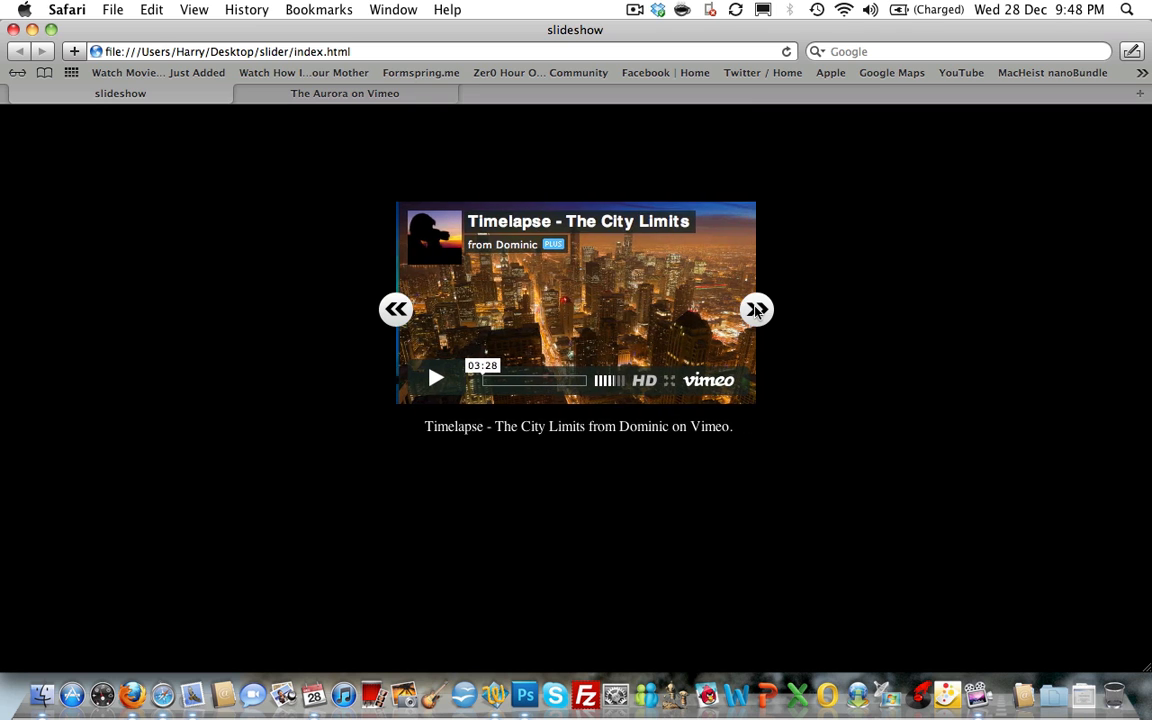
click(756, 308)
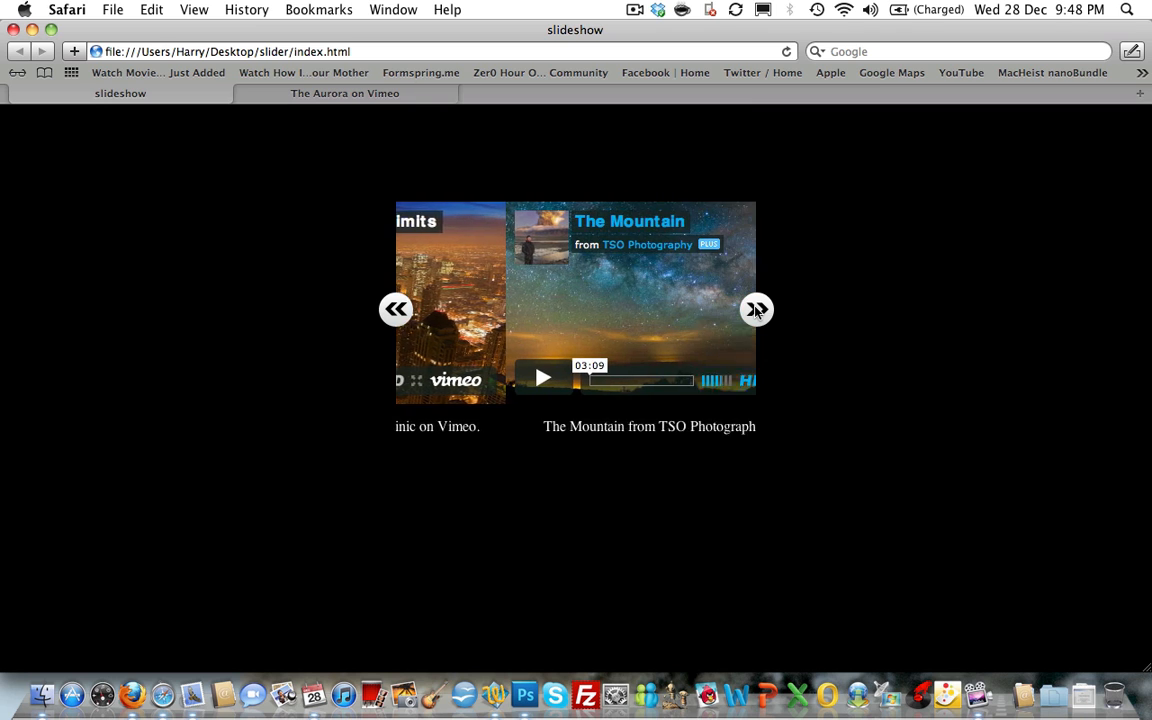
click(756, 308)
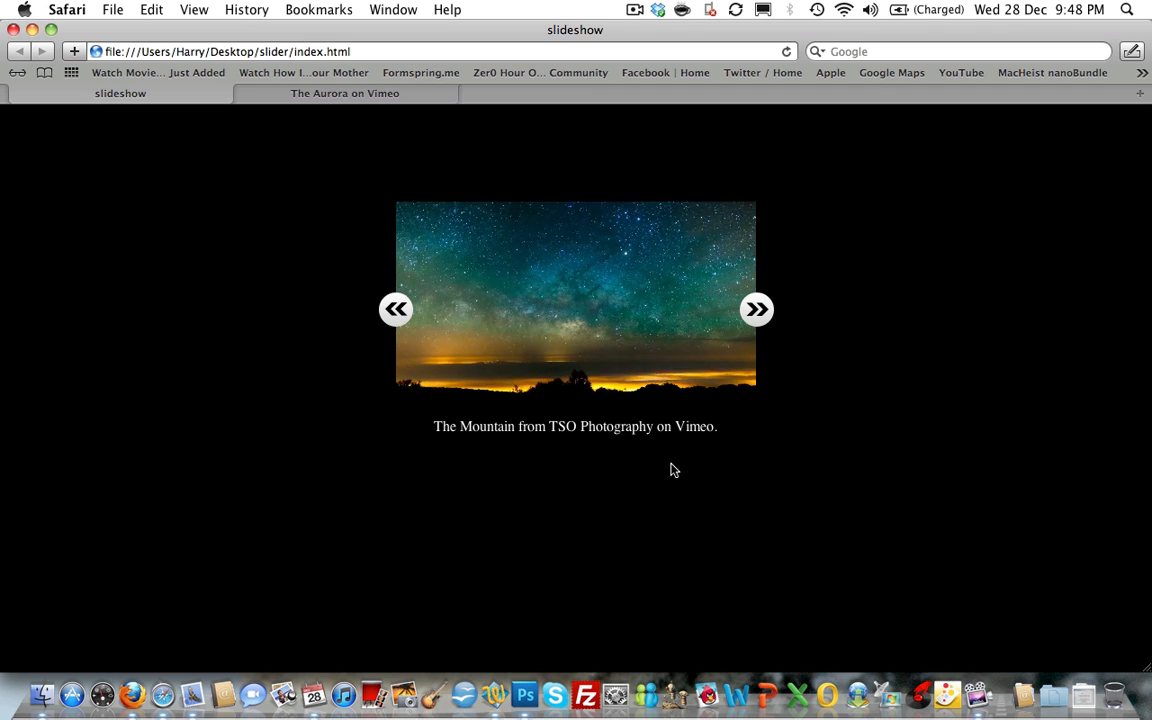
click(576, 296)
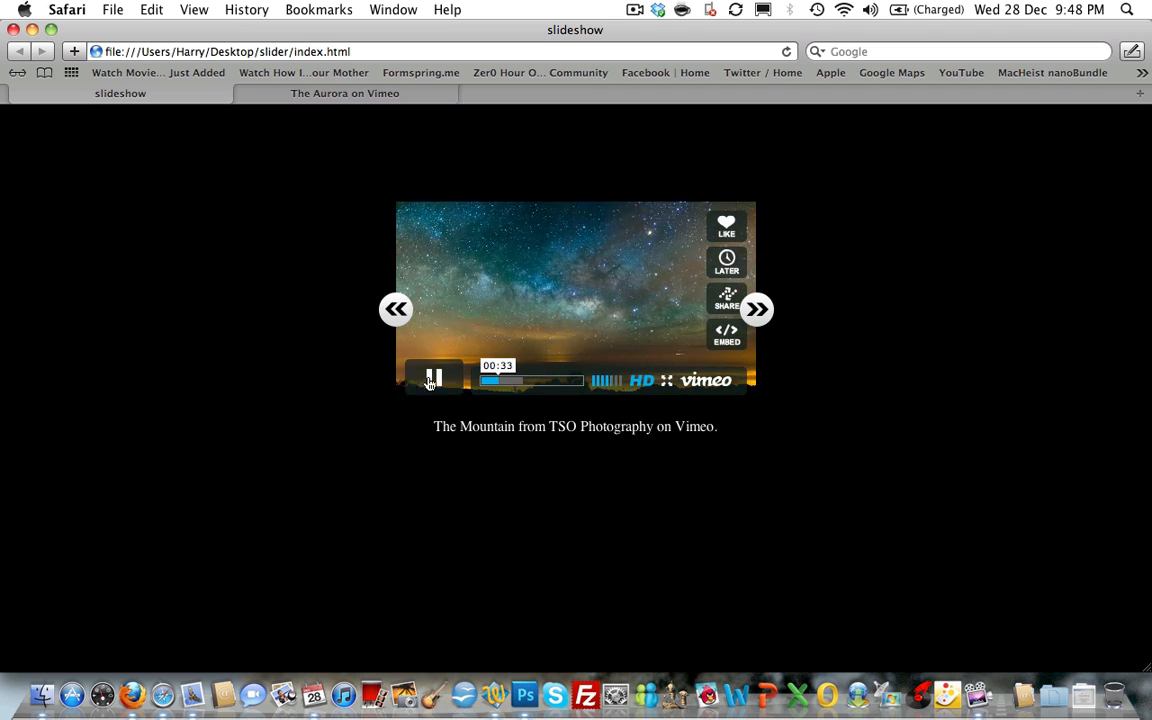
mouse_move(246, 360)
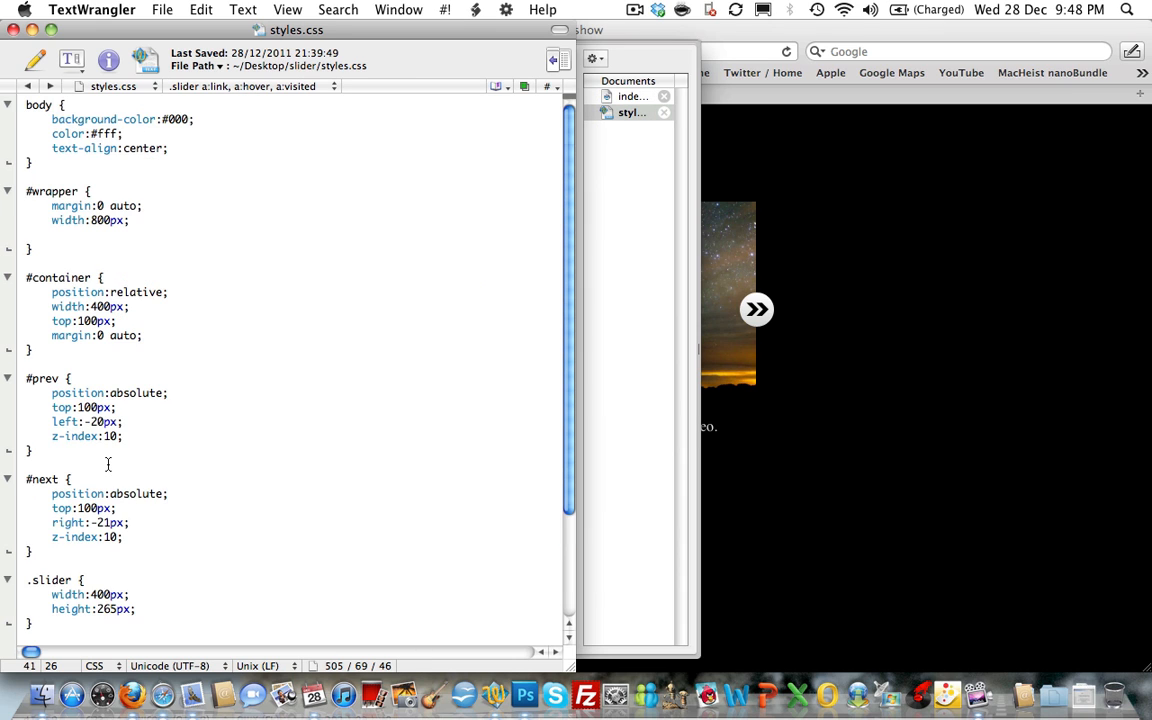
Scroll through the slider's styles.css to look it over.
scroll(down, 3)
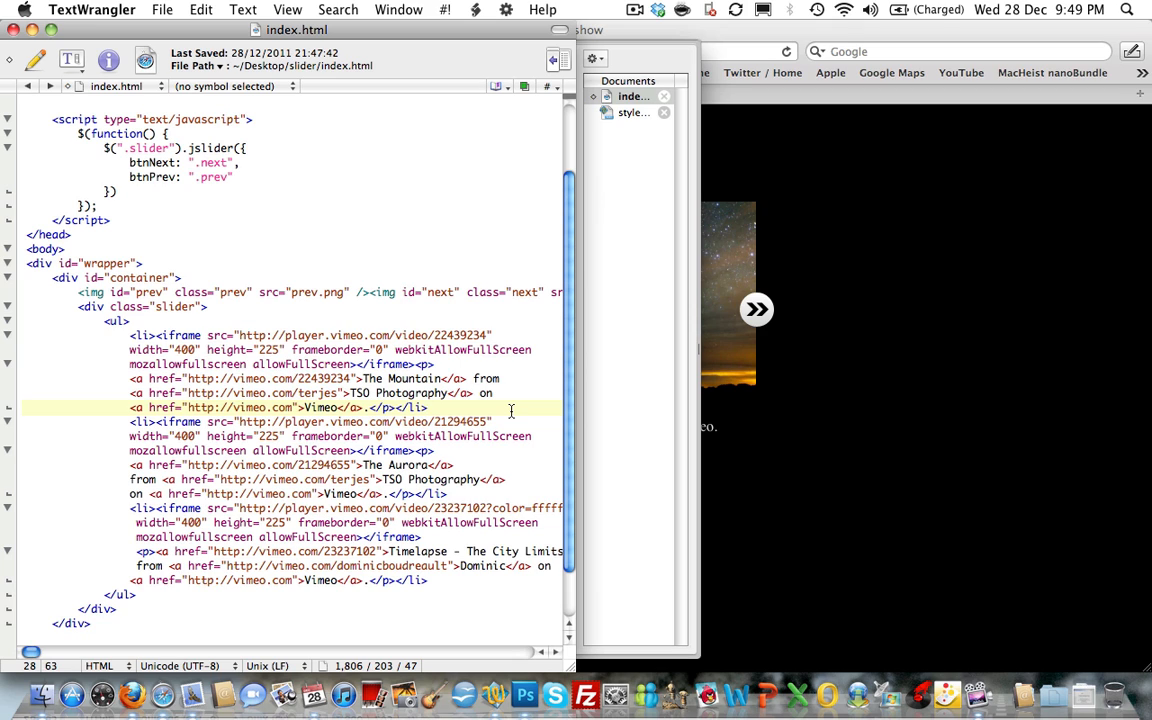
click(428, 408)
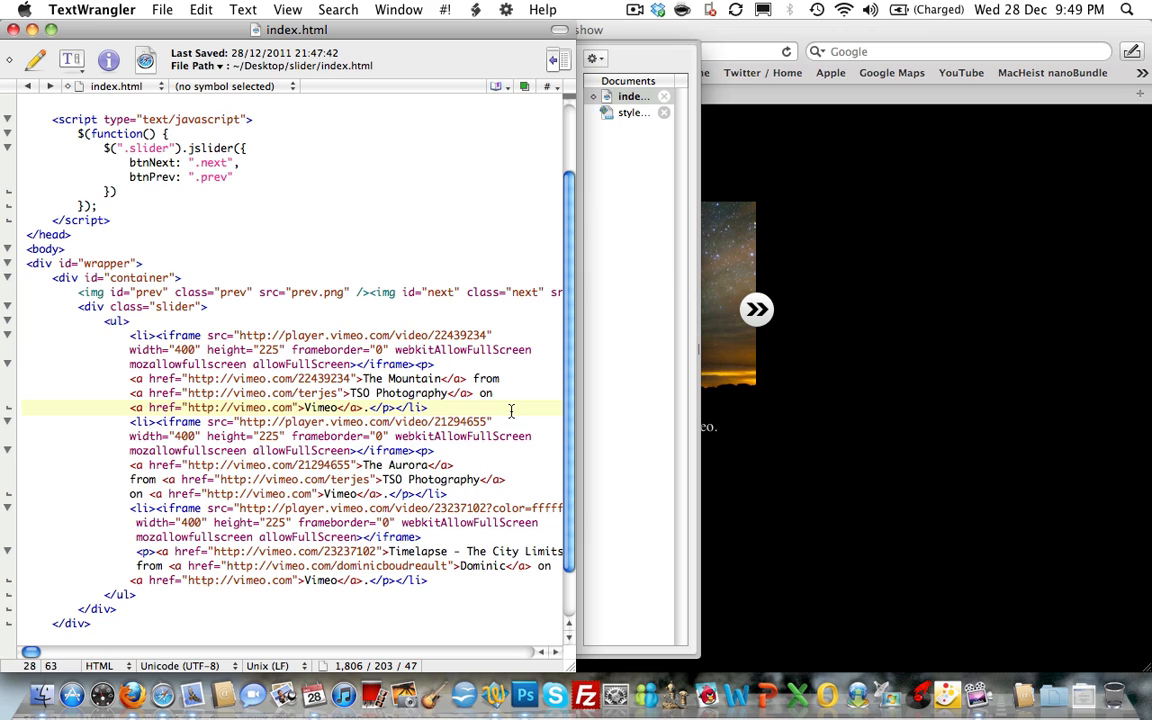
click(428, 408)
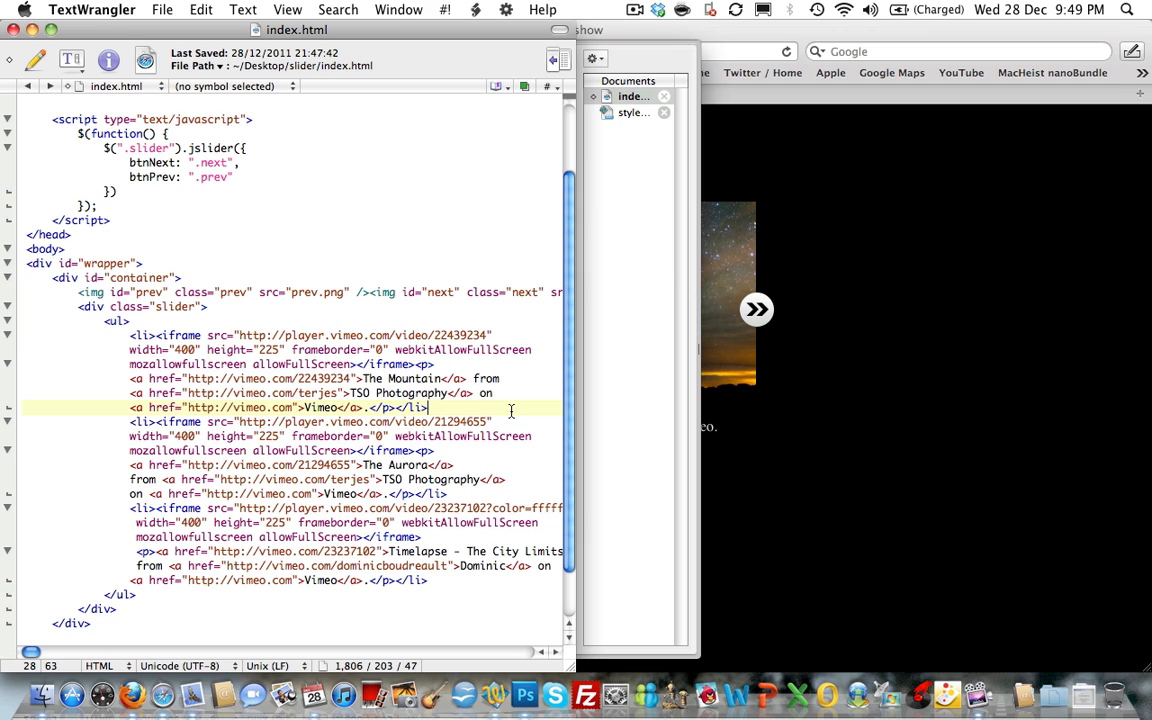